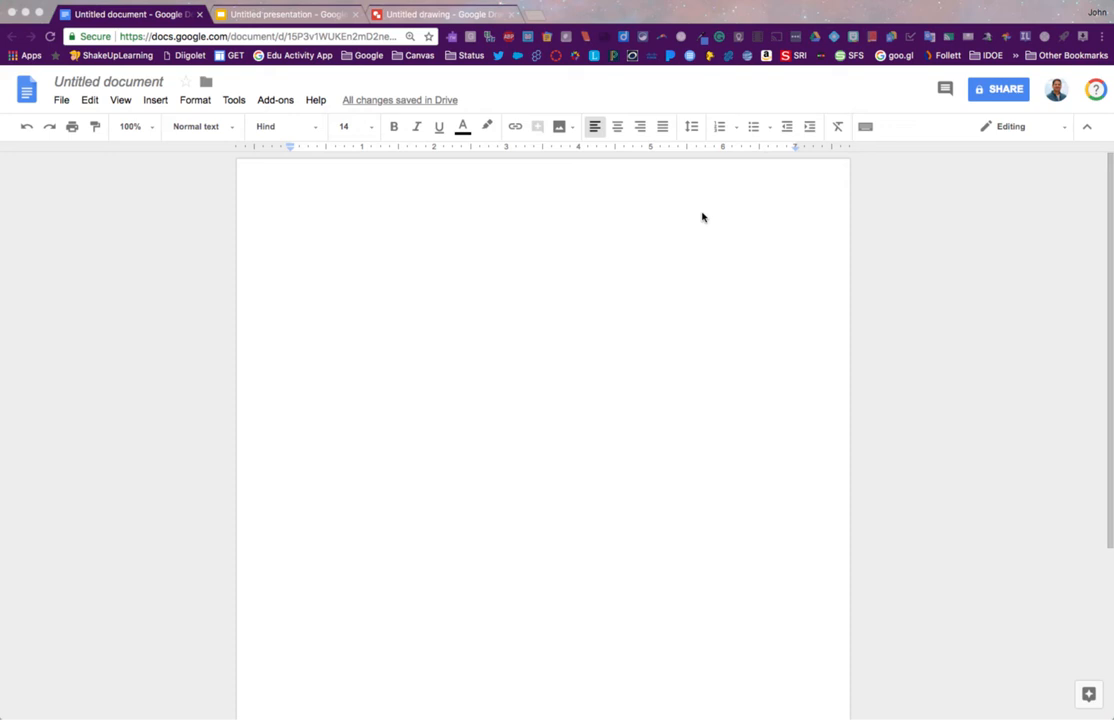
mouse_move(116, 230)
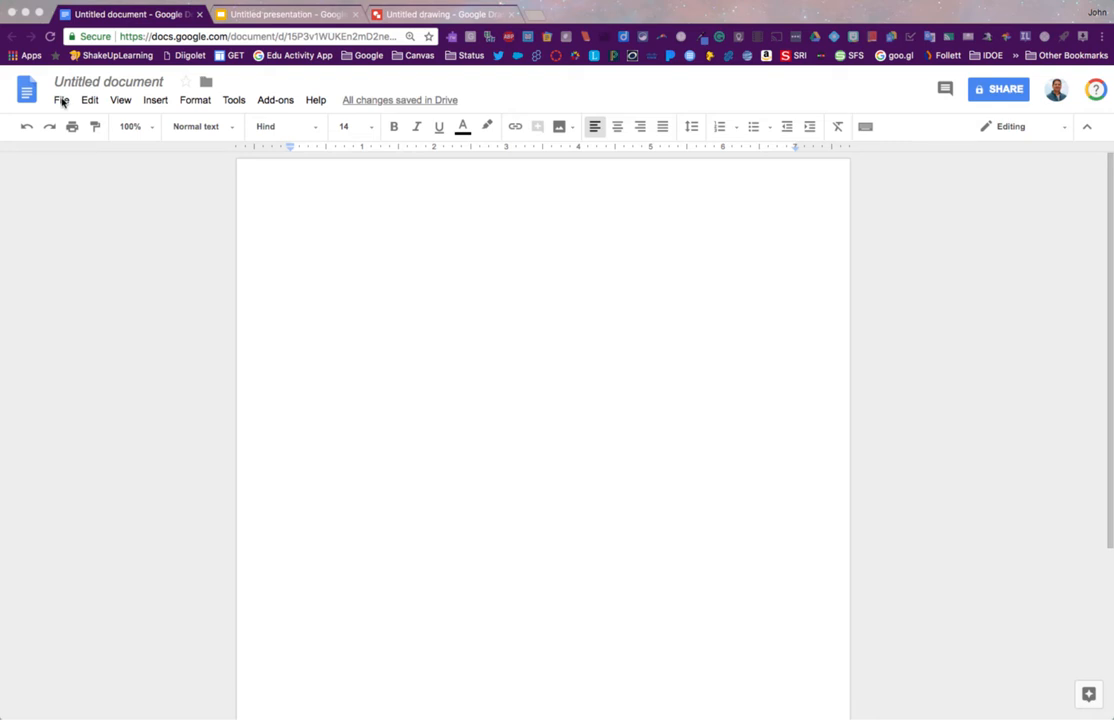
Choose Landscape orientation in the document's Page setup dialog, not yet applied.
click(62, 100)
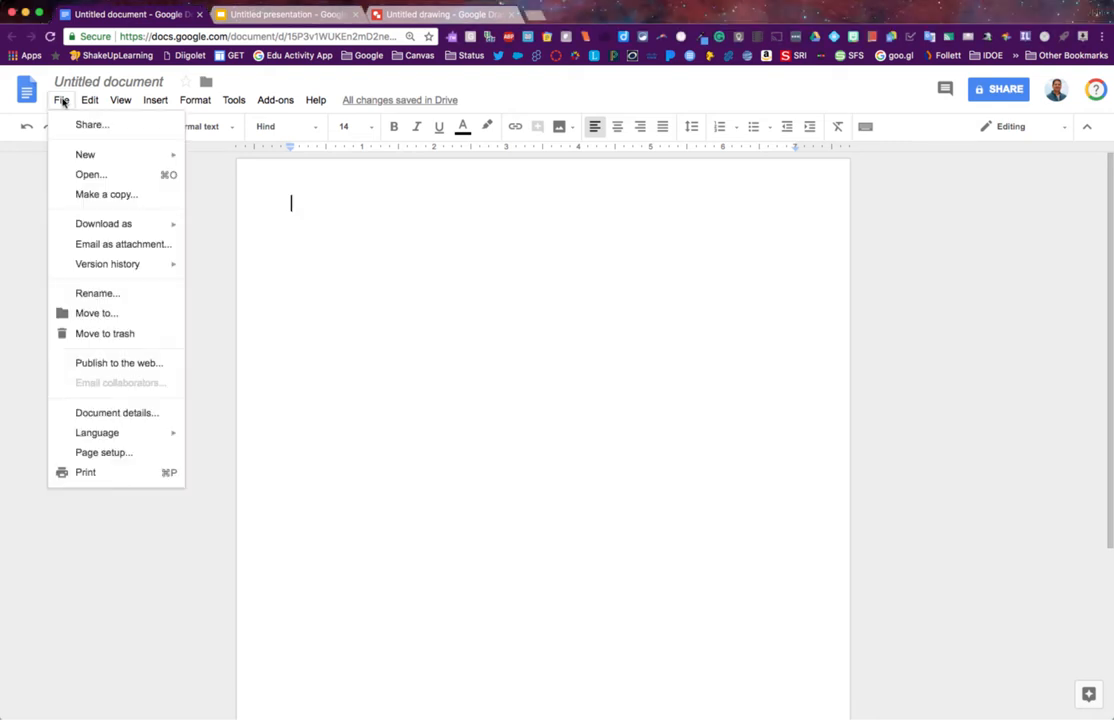
mouse_move(104, 452)
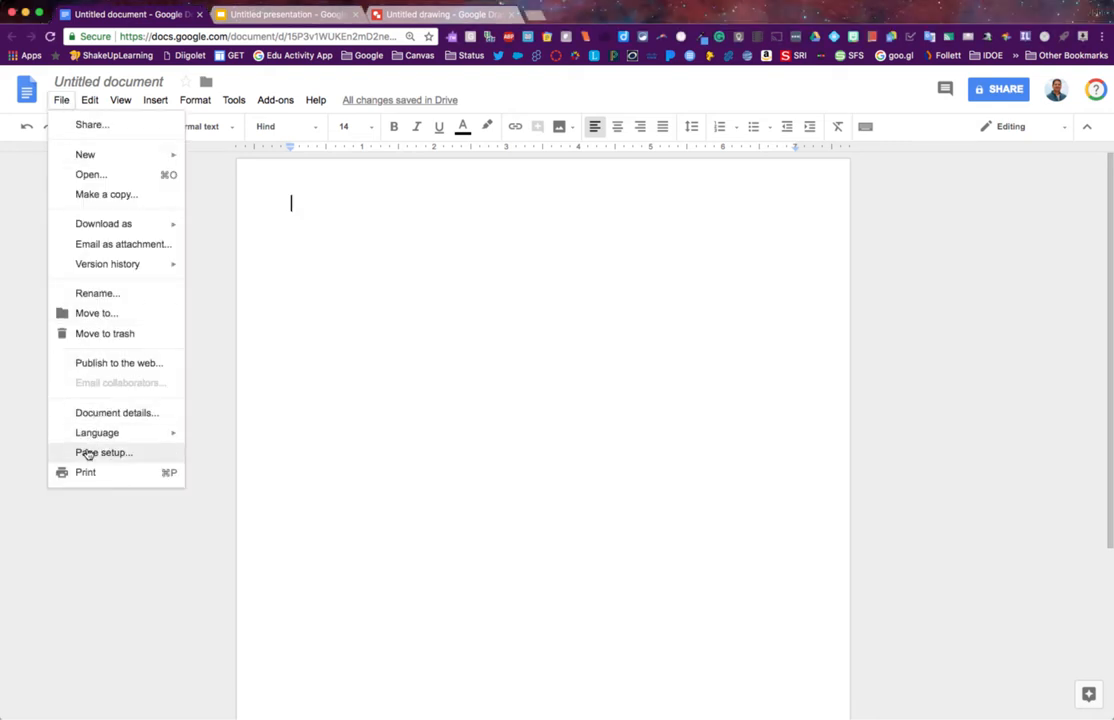
click(104, 452)
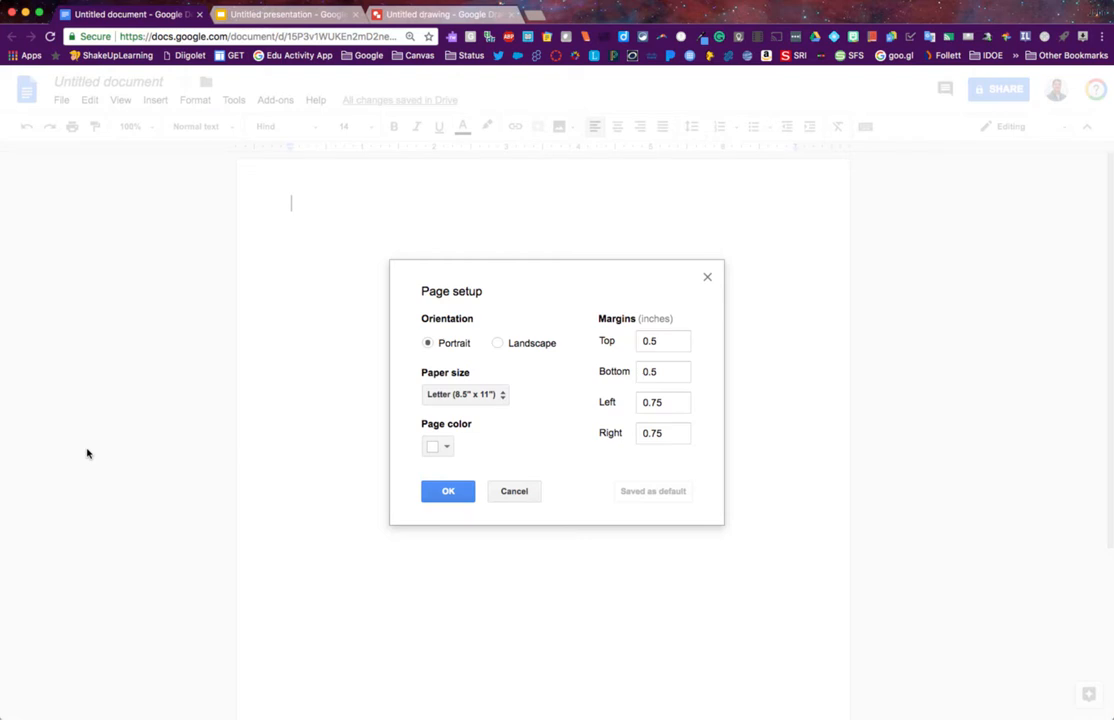
mouse_move(524, 456)
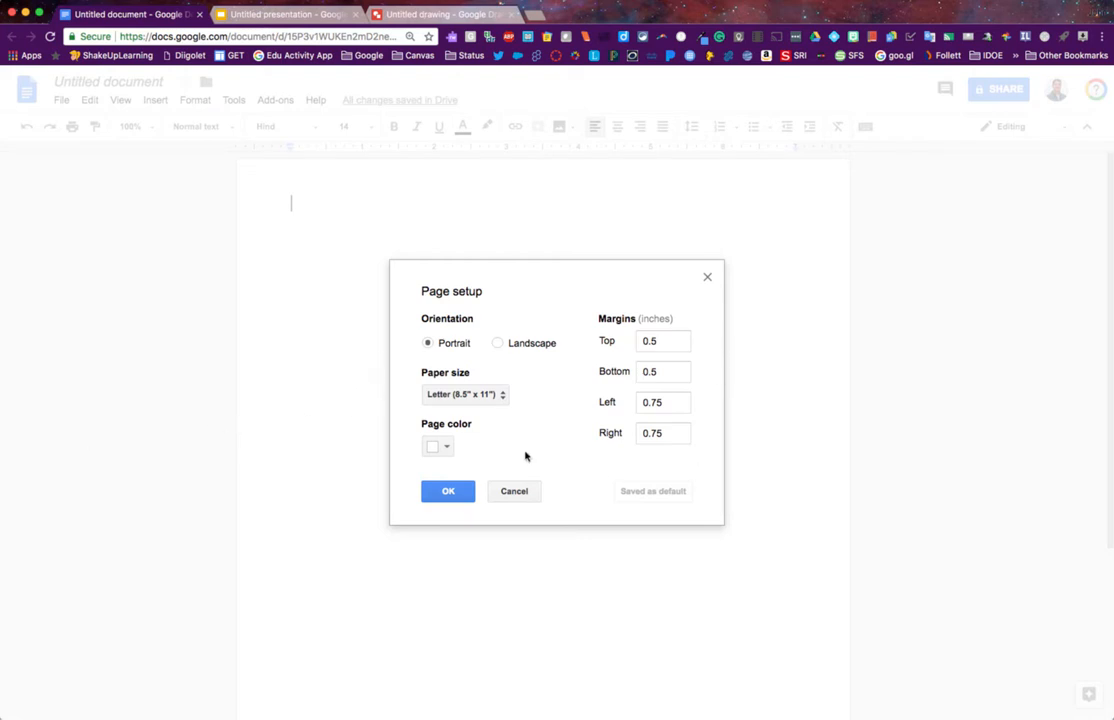
mouse_move(544, 440)
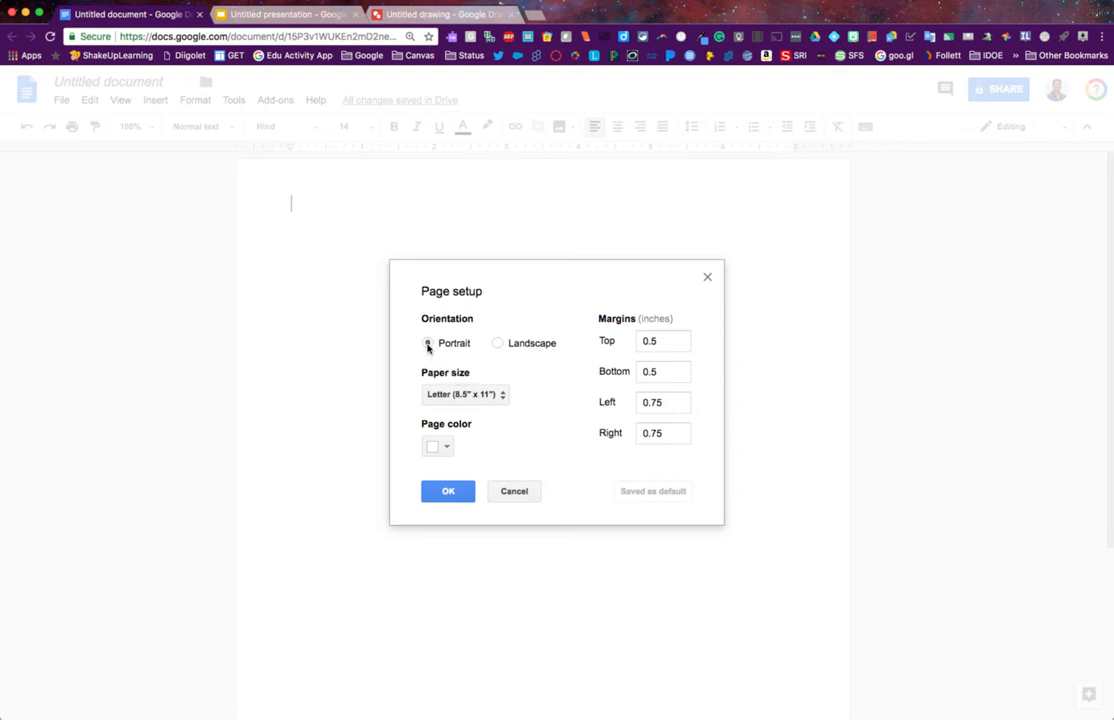
click(498, 344)
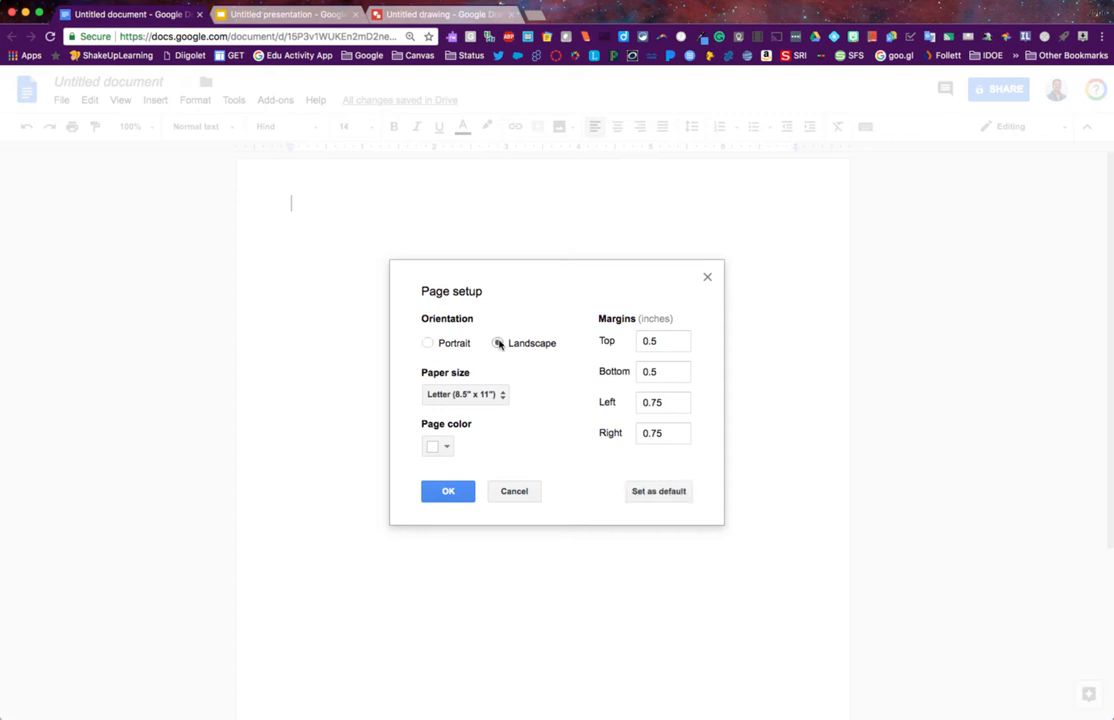
click(498, 344)
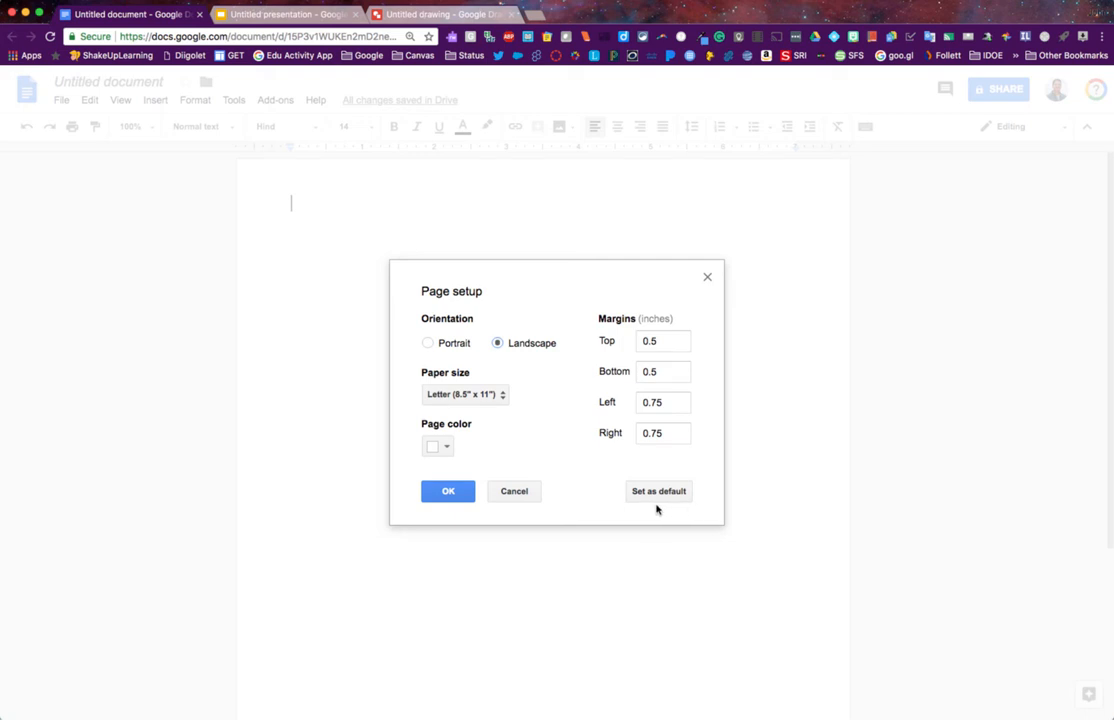
mouse_move(534, 364)
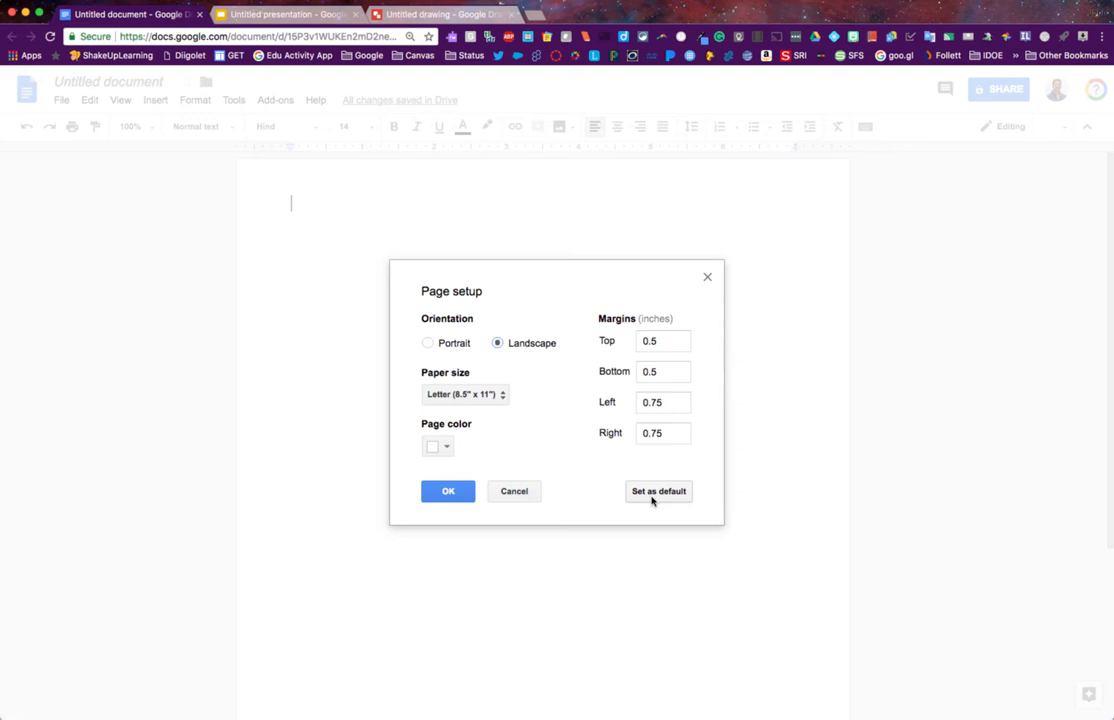
mouse_move(504, 394)
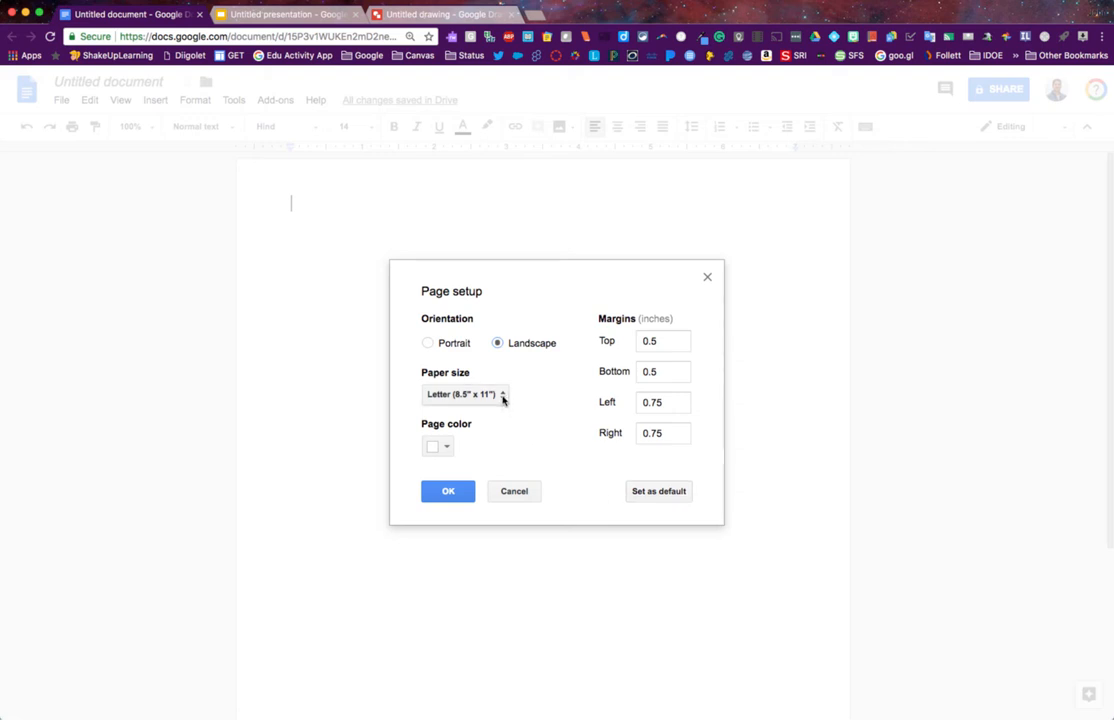
Keep Letter paper size and pick a blue swatch as the page colour.
click(464, 394)
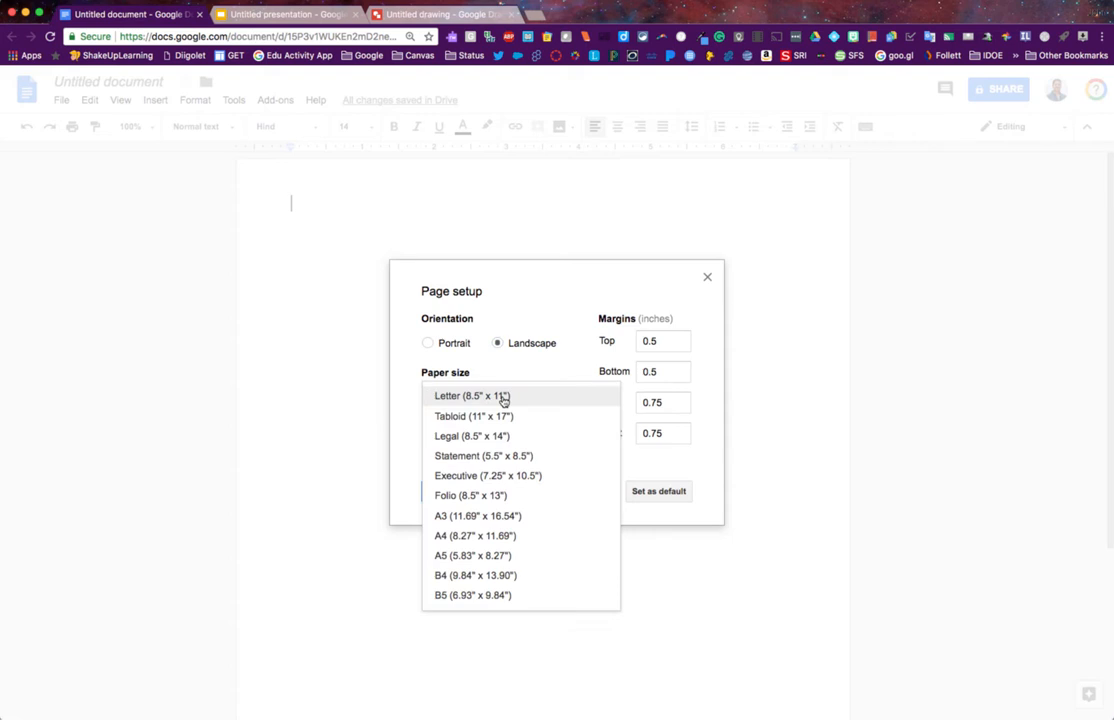
click(472, 396)
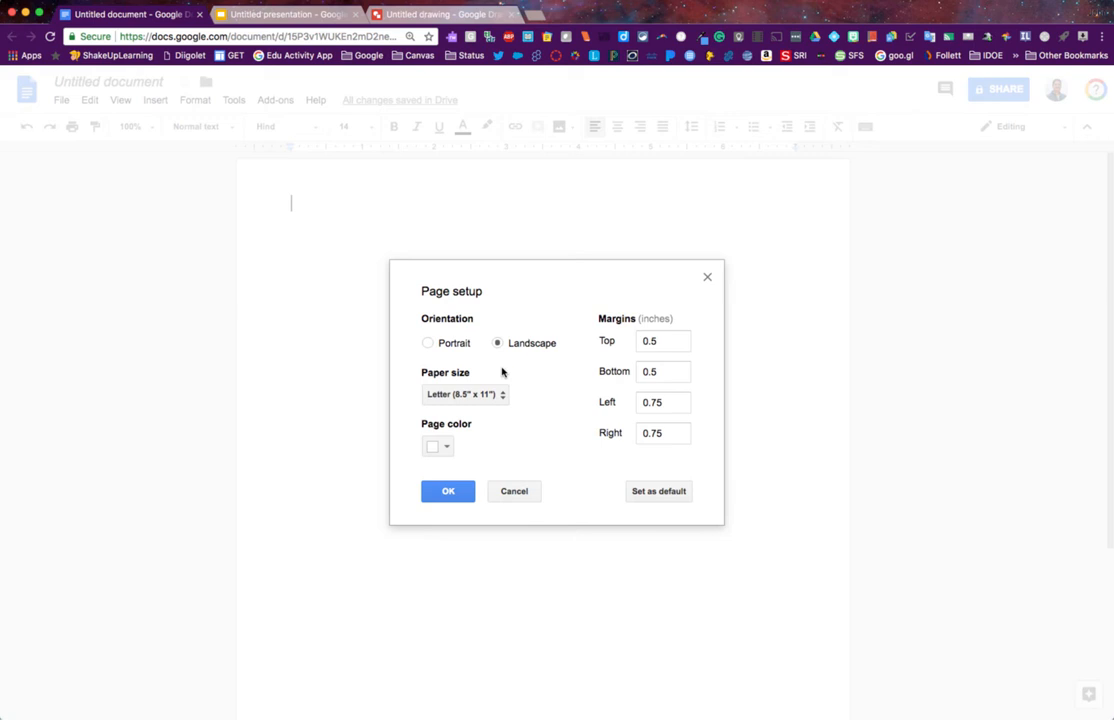
click(436, 446)
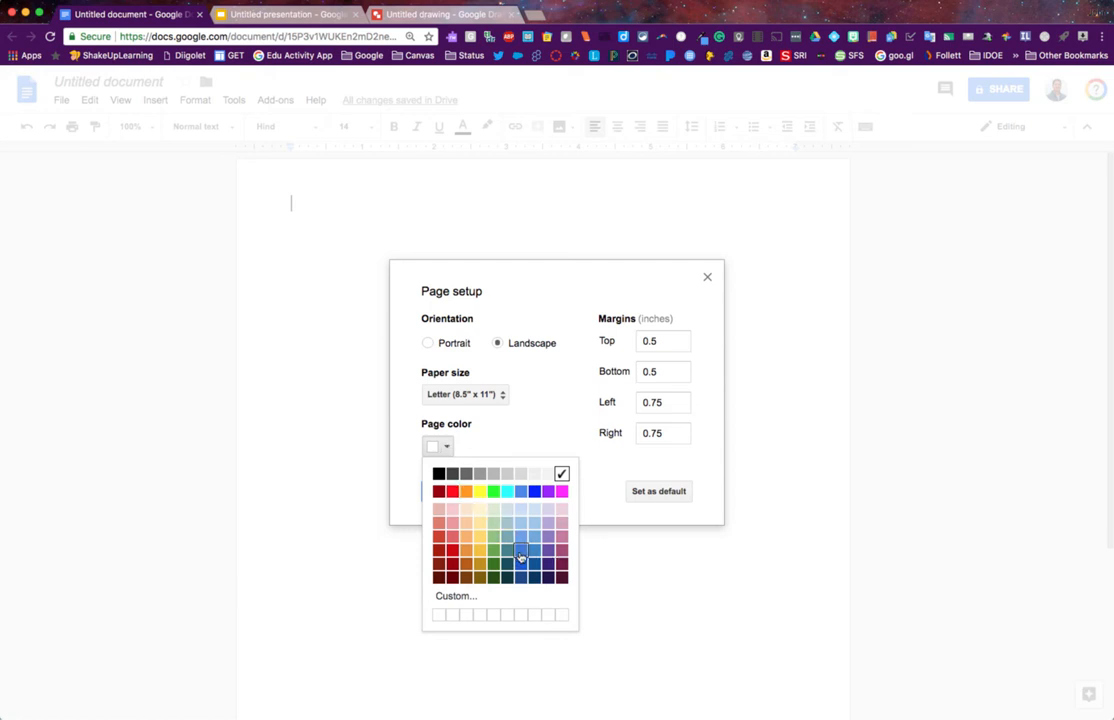
click(520, 552)
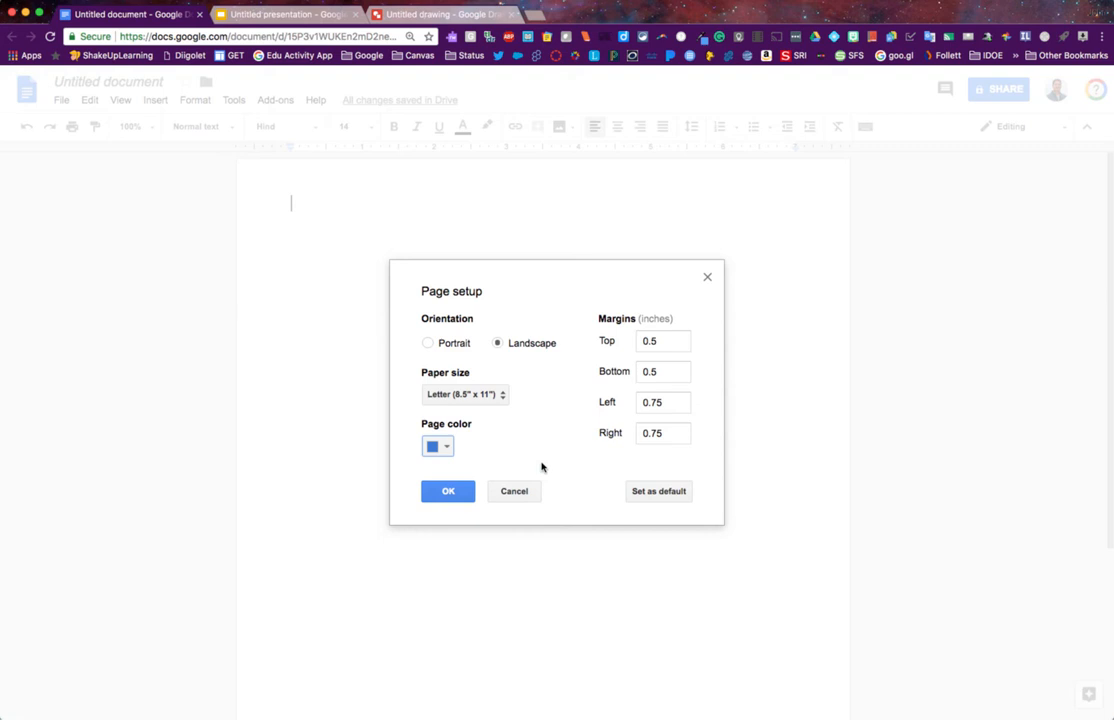
click(664, 340)
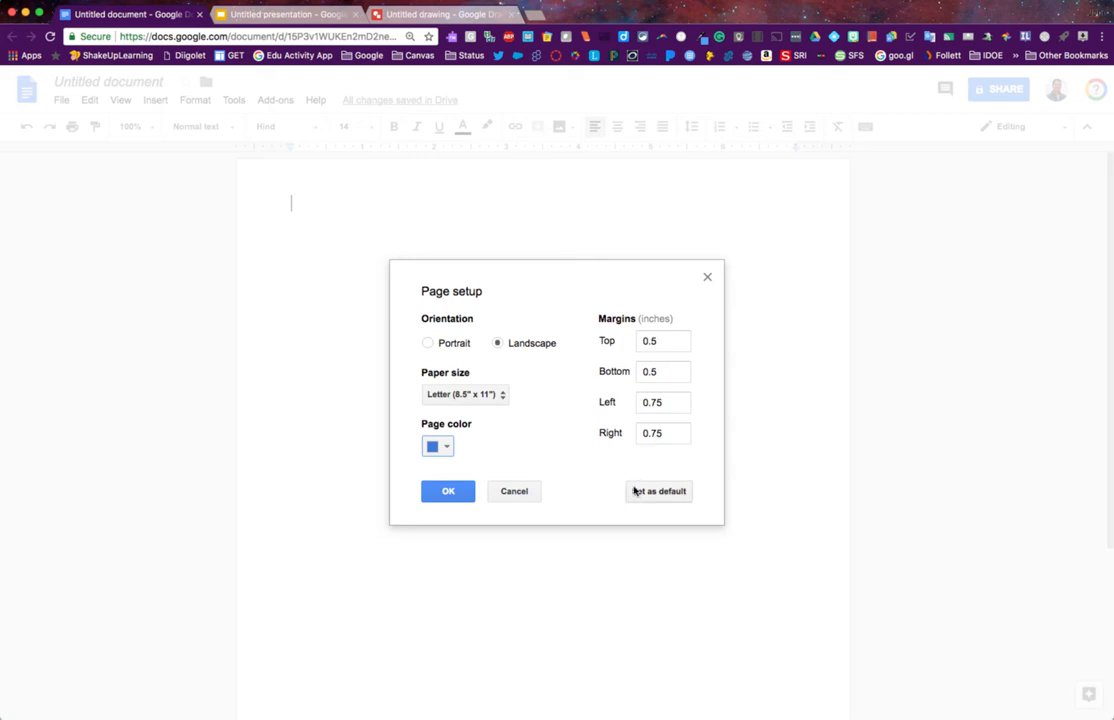
mouse_move(584, 460)
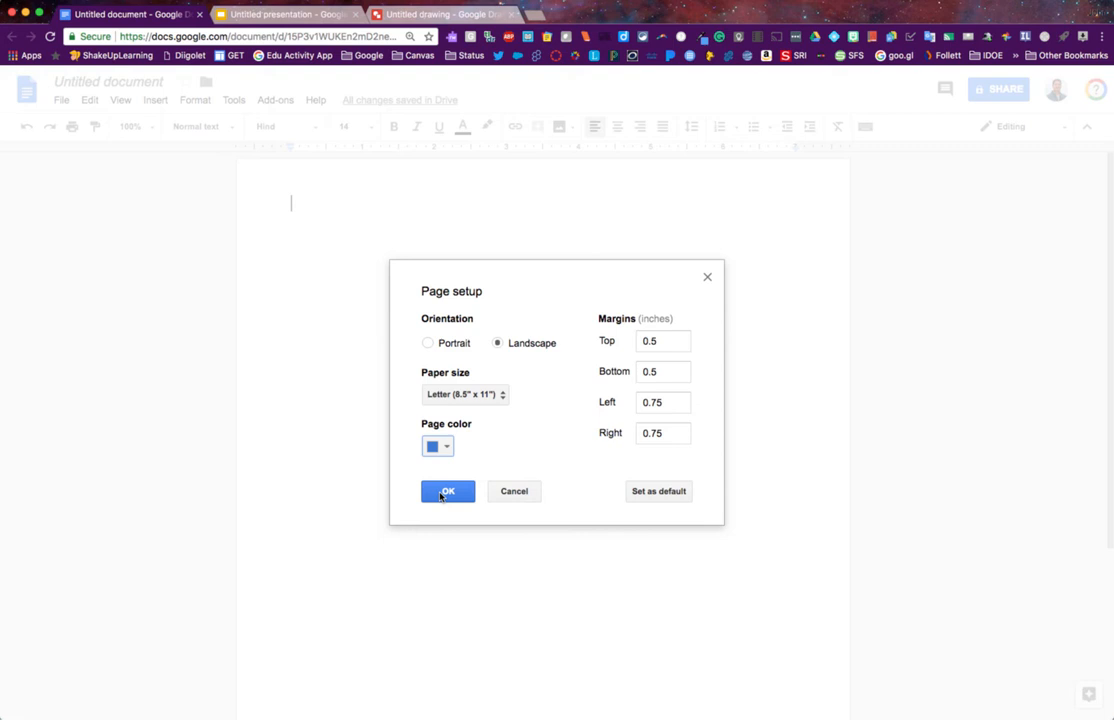
Apply the blue landscape page and write 'Typing on the page' on it.
click(448, 492)
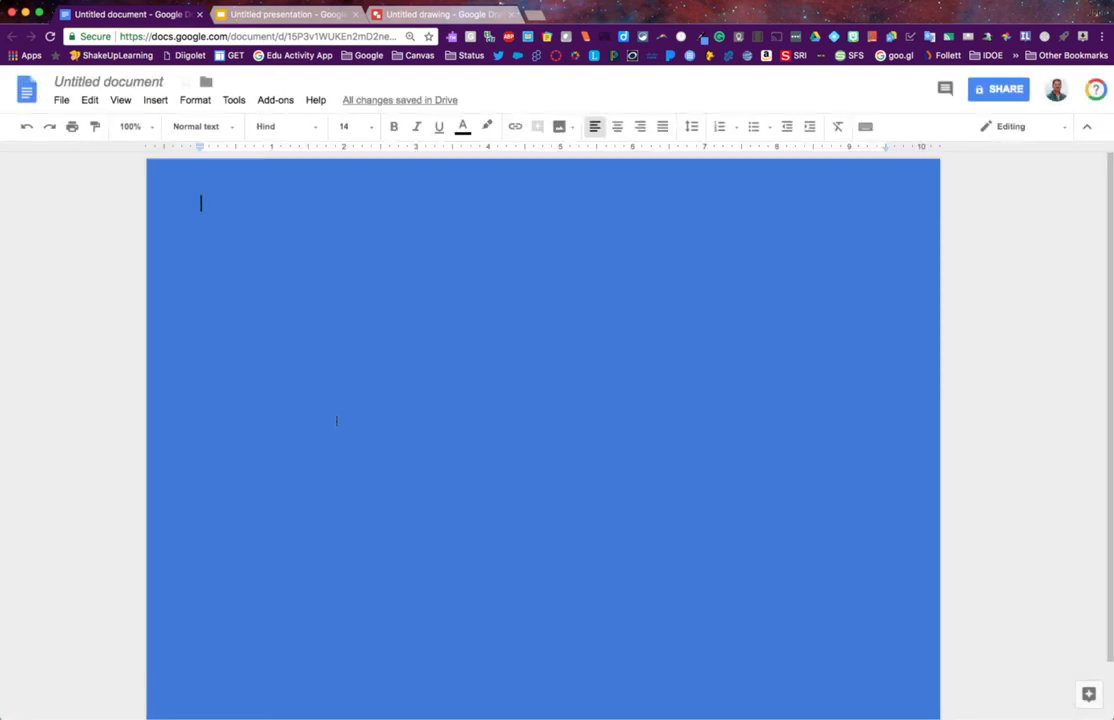
mouse_move(810, 512)
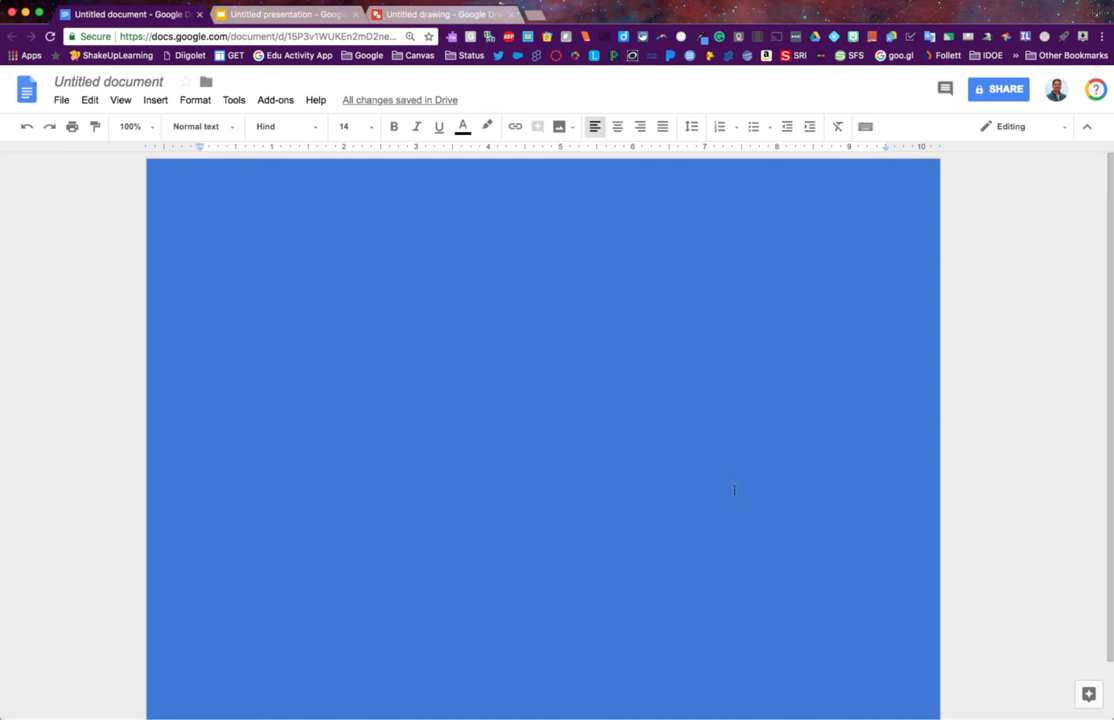
text(Typing on the p)
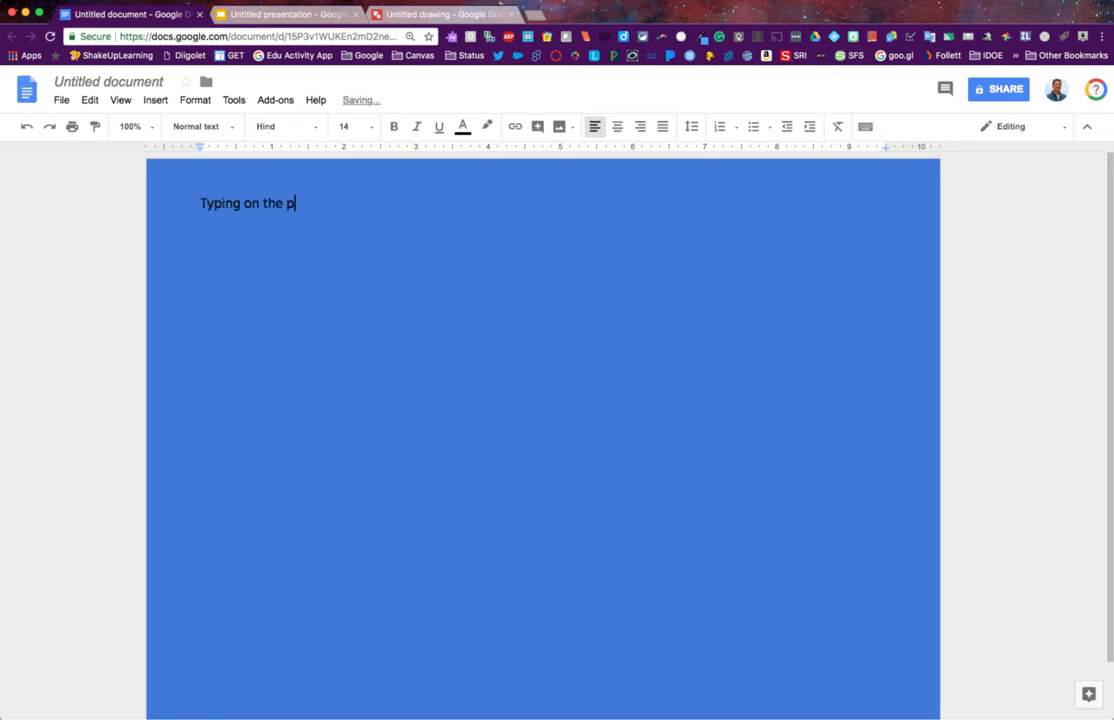
text(age)
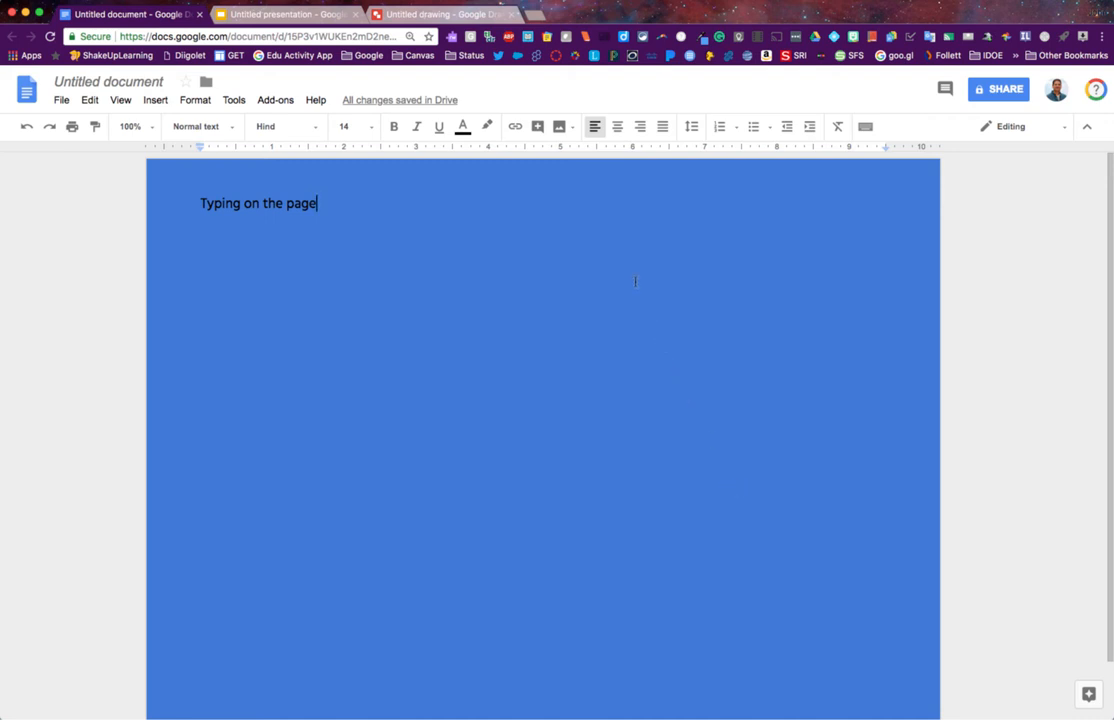
Switch to the Untitled presentation in Google Slides.
click(284, 14)
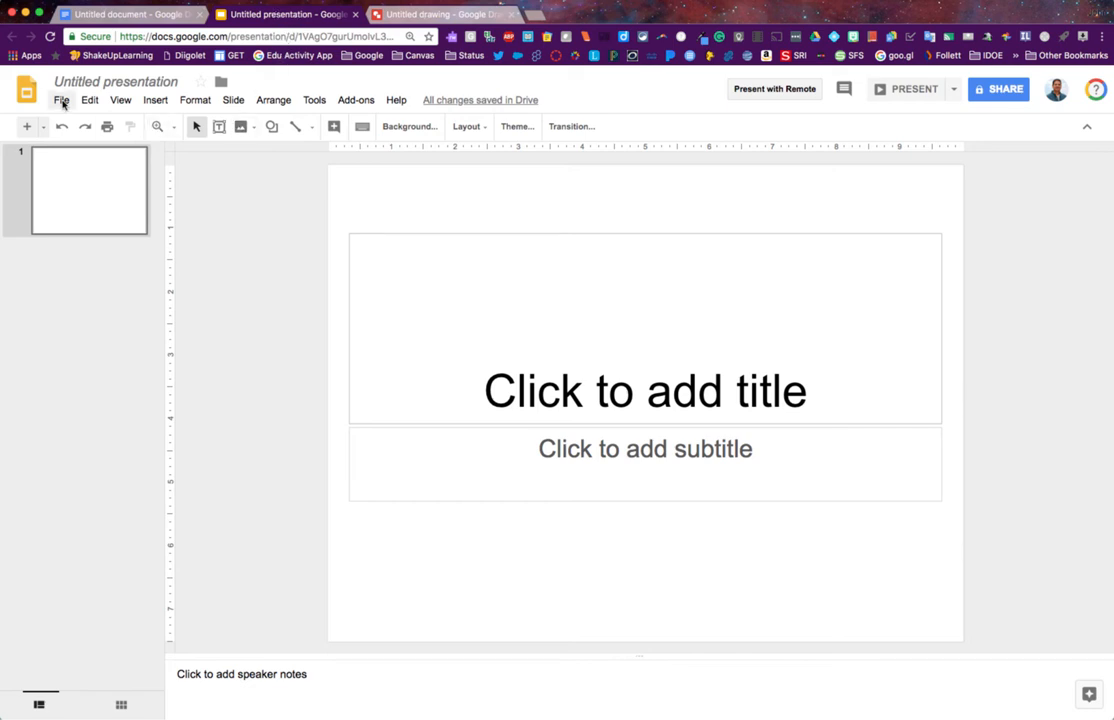
Set the slide page setup to a Custom size of 8.5 by 11, kept in inches.
click(62, 100)
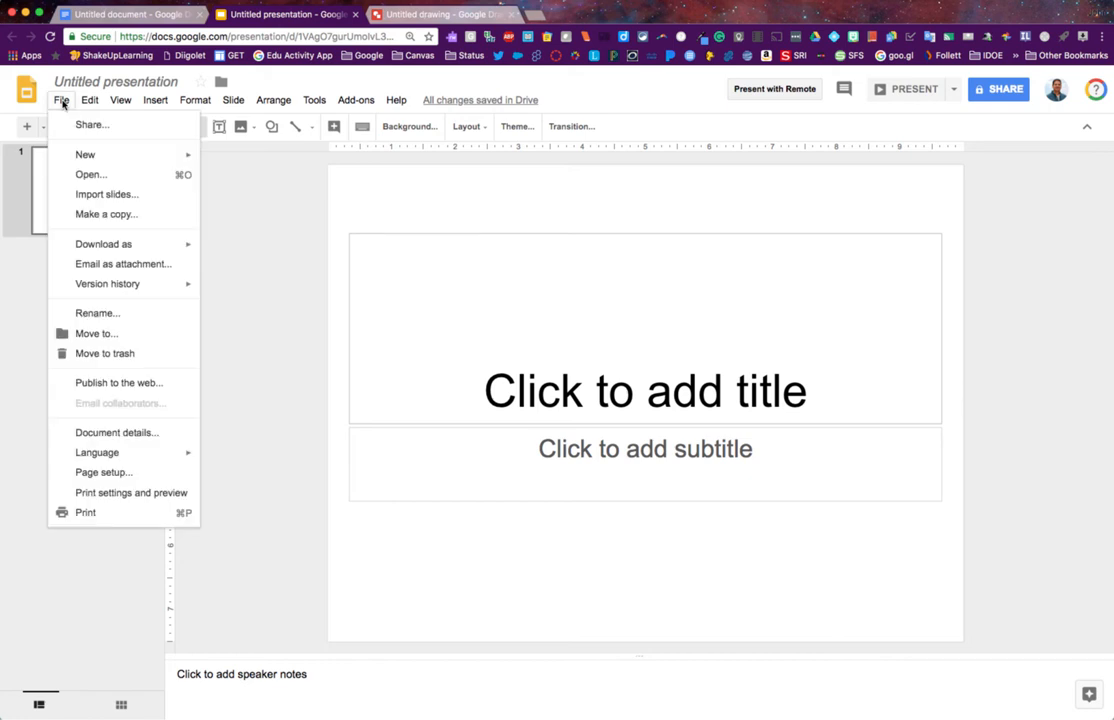
mouse_move(124, 492)
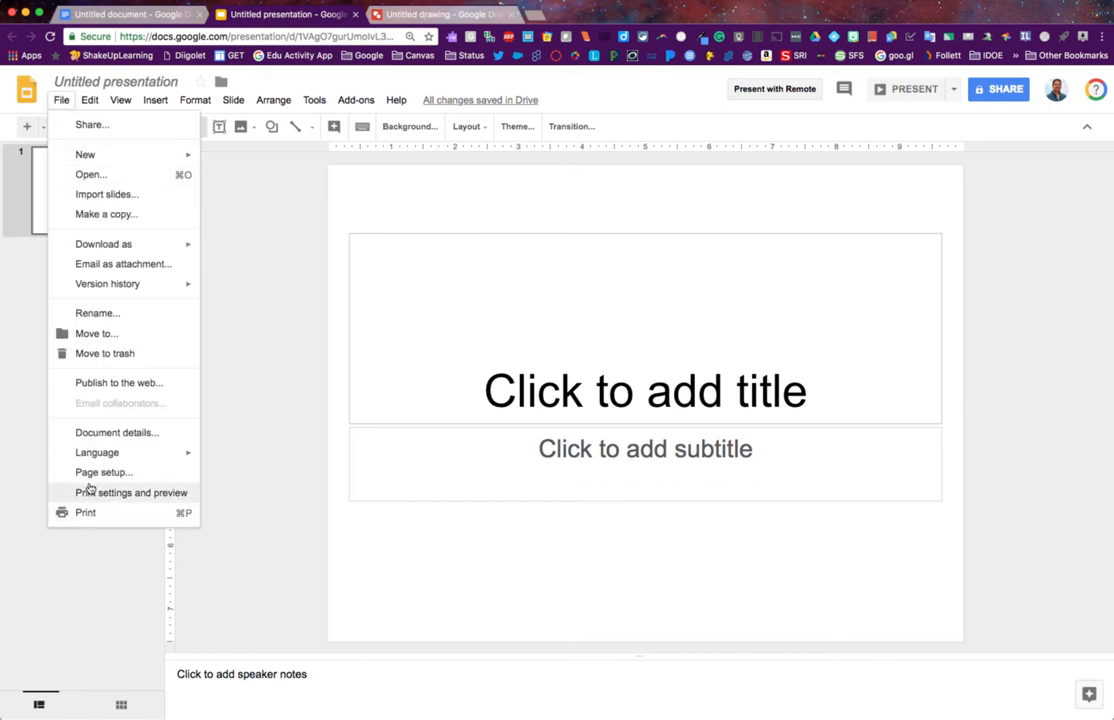
click(104, 472)
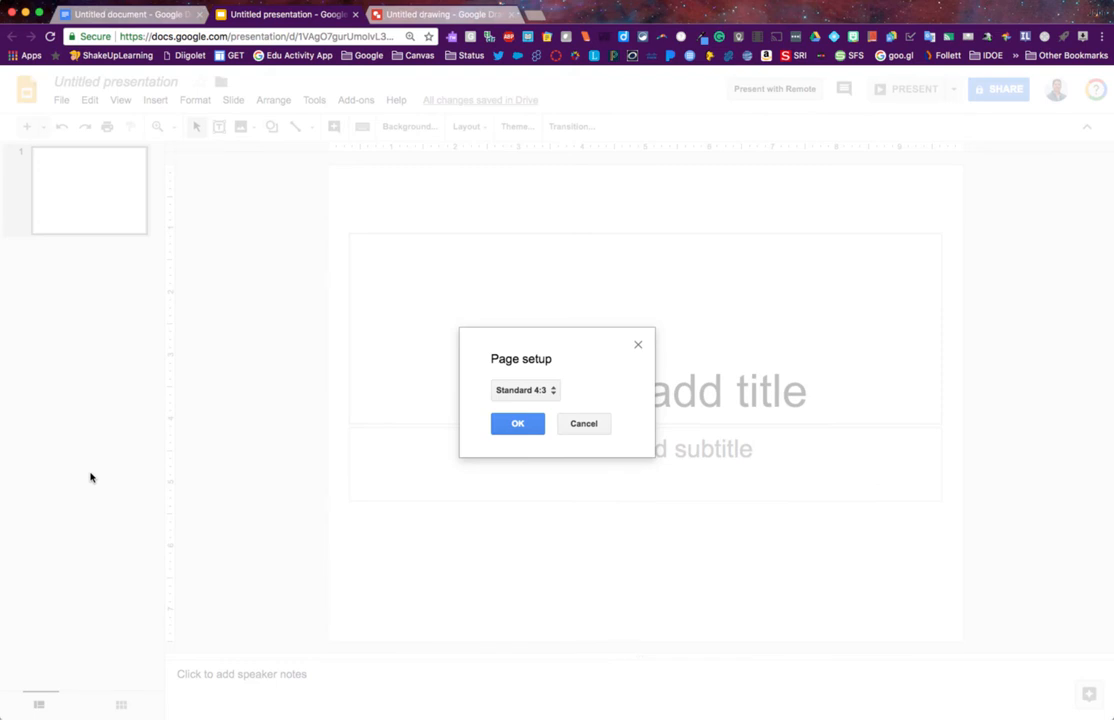
mouse_move(516, 404)
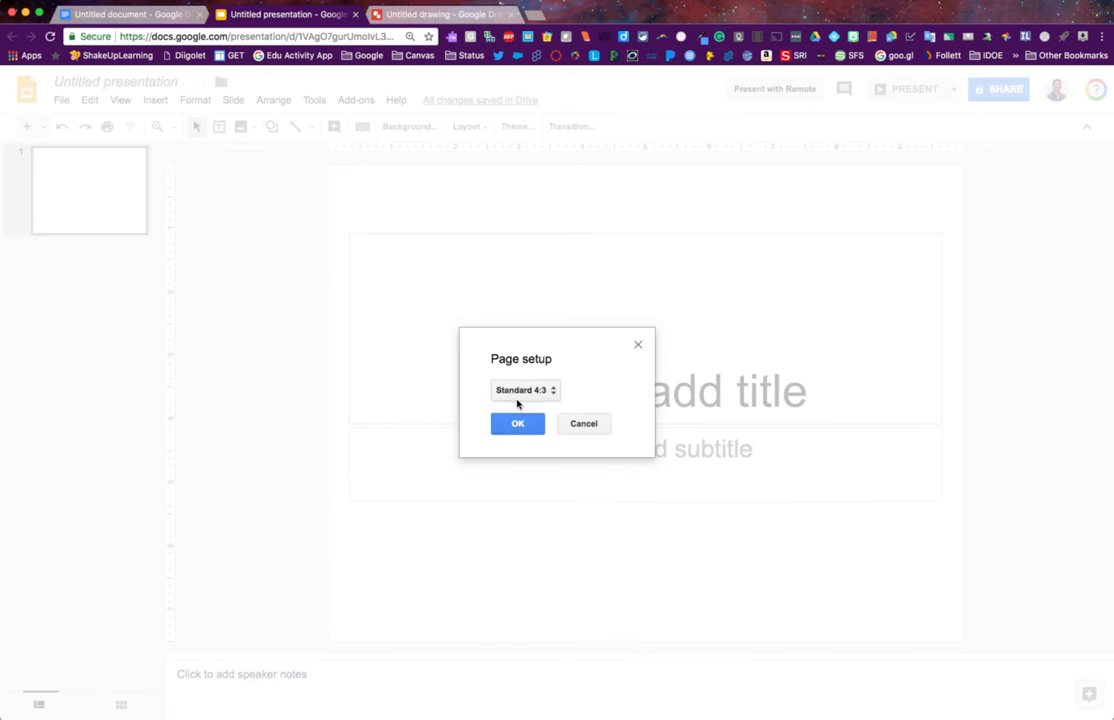
click(524, 390)
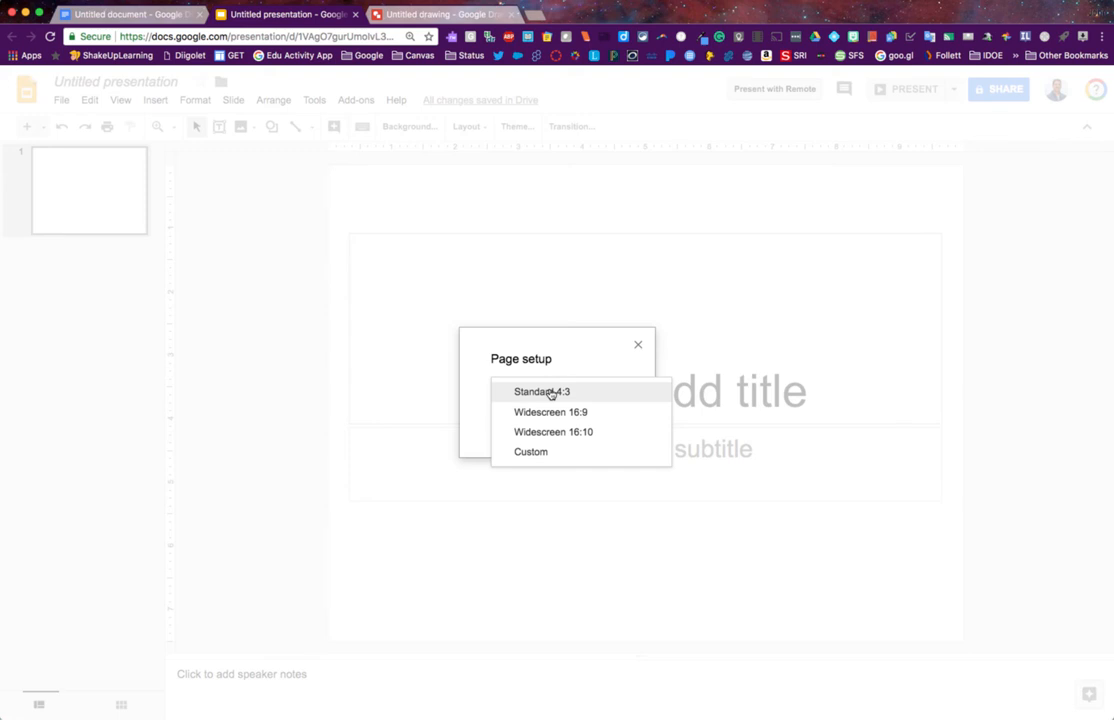
mouse_move(552, 432)
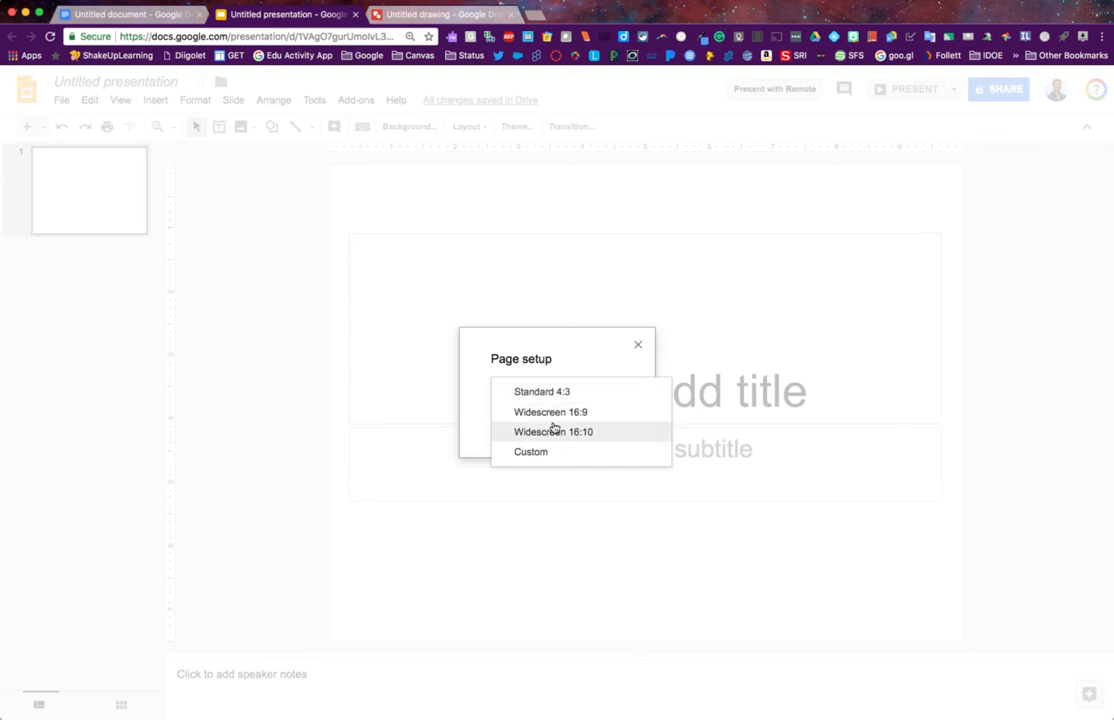
mouse_move(532, 452)
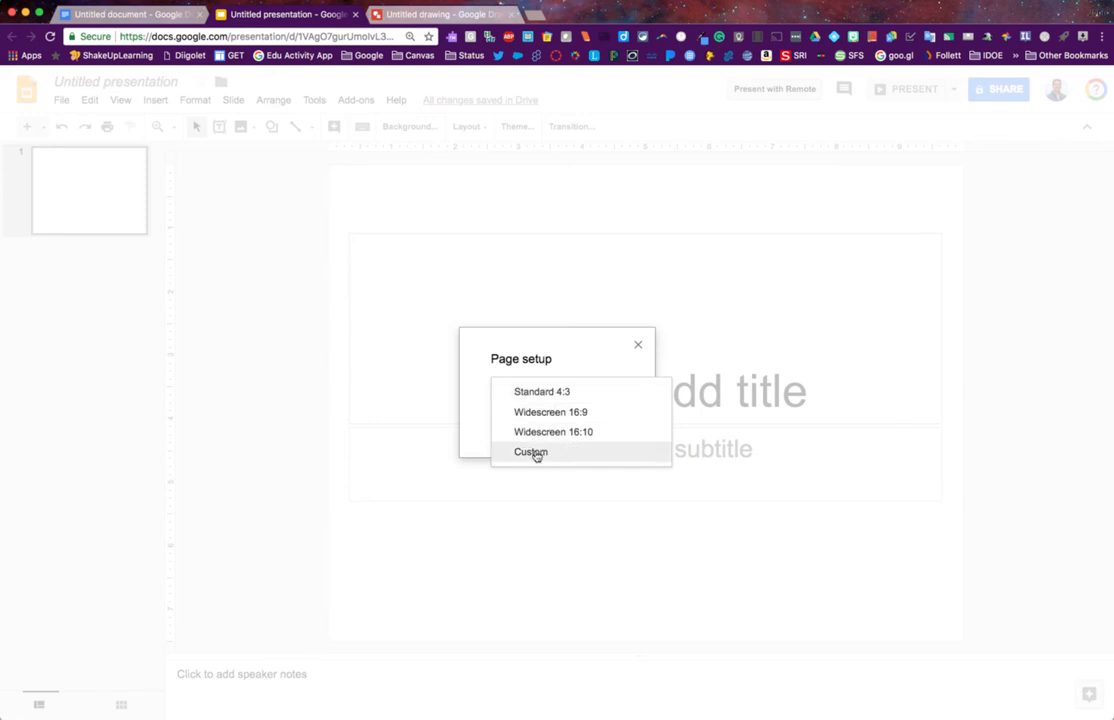
click(532, 452)
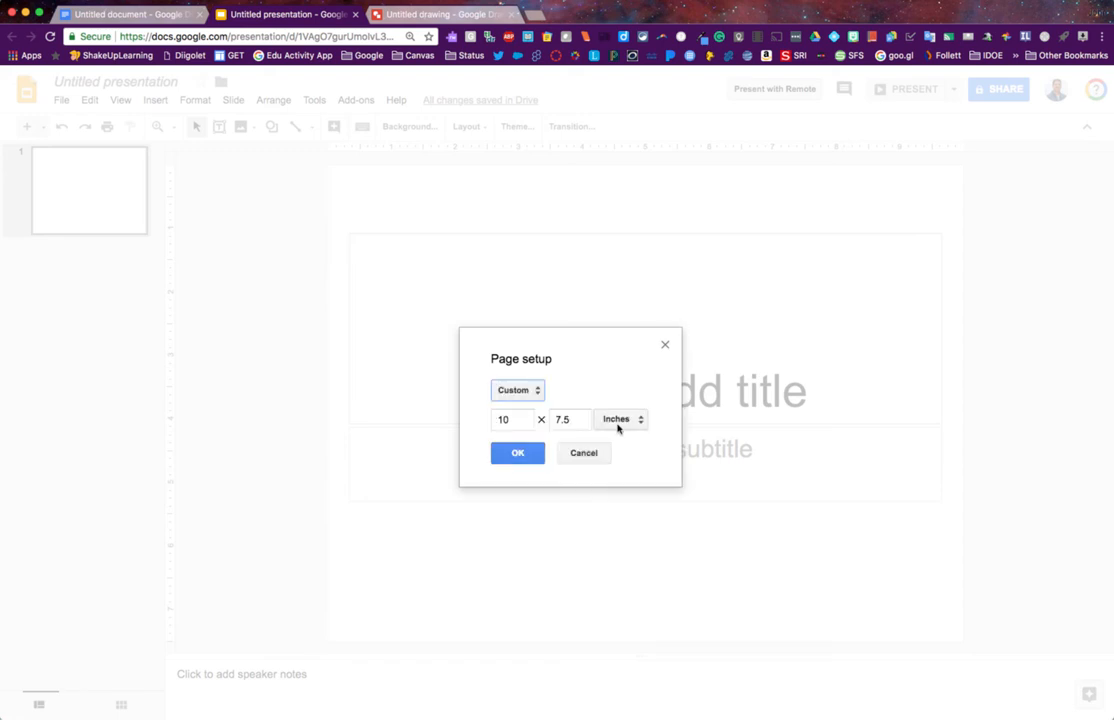
mouse_move(620, 420)
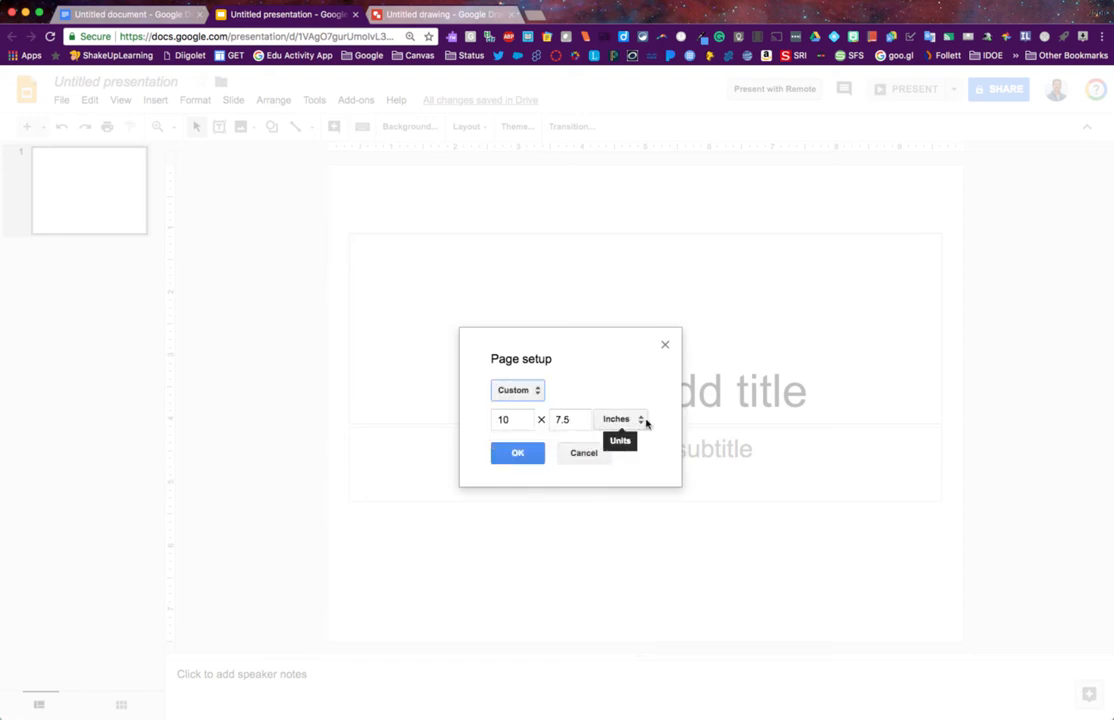
click(620, 420)
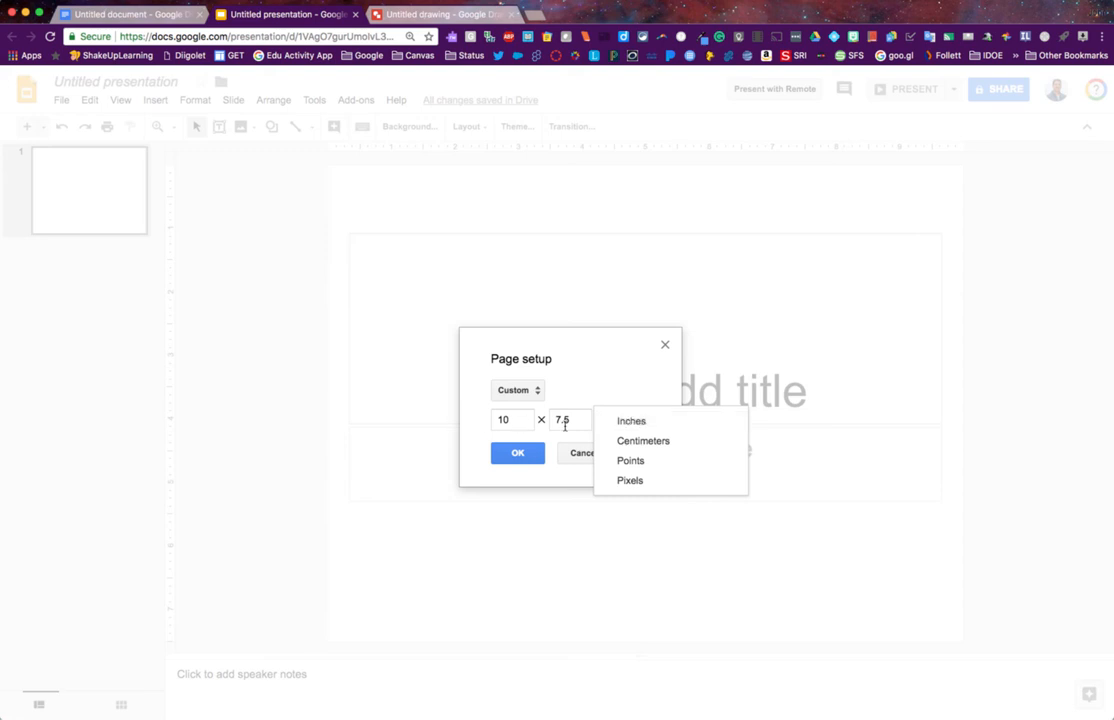
click(632, 420)
text(11)
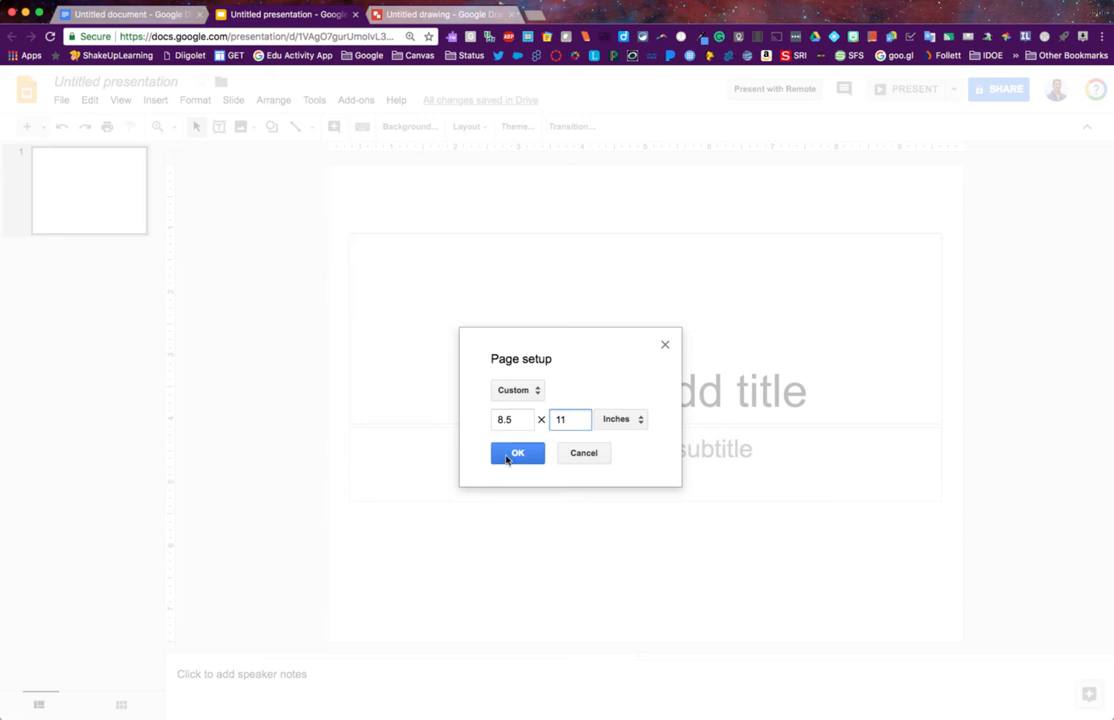
Apply the 8.5 × 11 portrait slide size and add a second slide after the first.
click(516, 452)
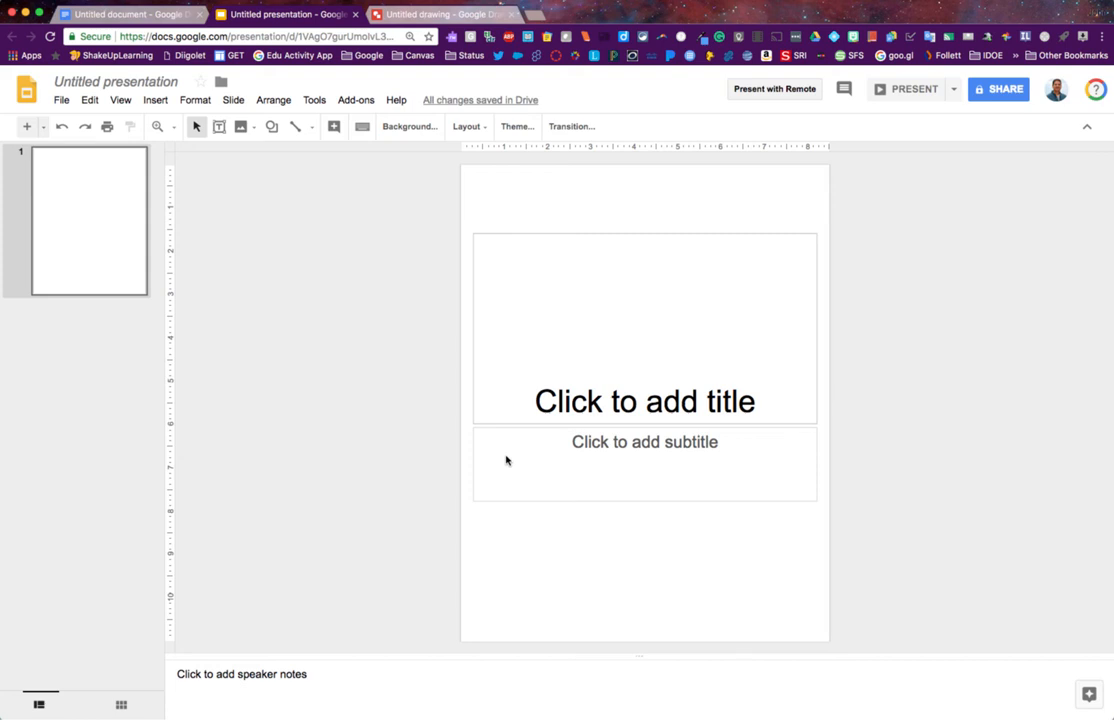
mouse_move(676, 330)
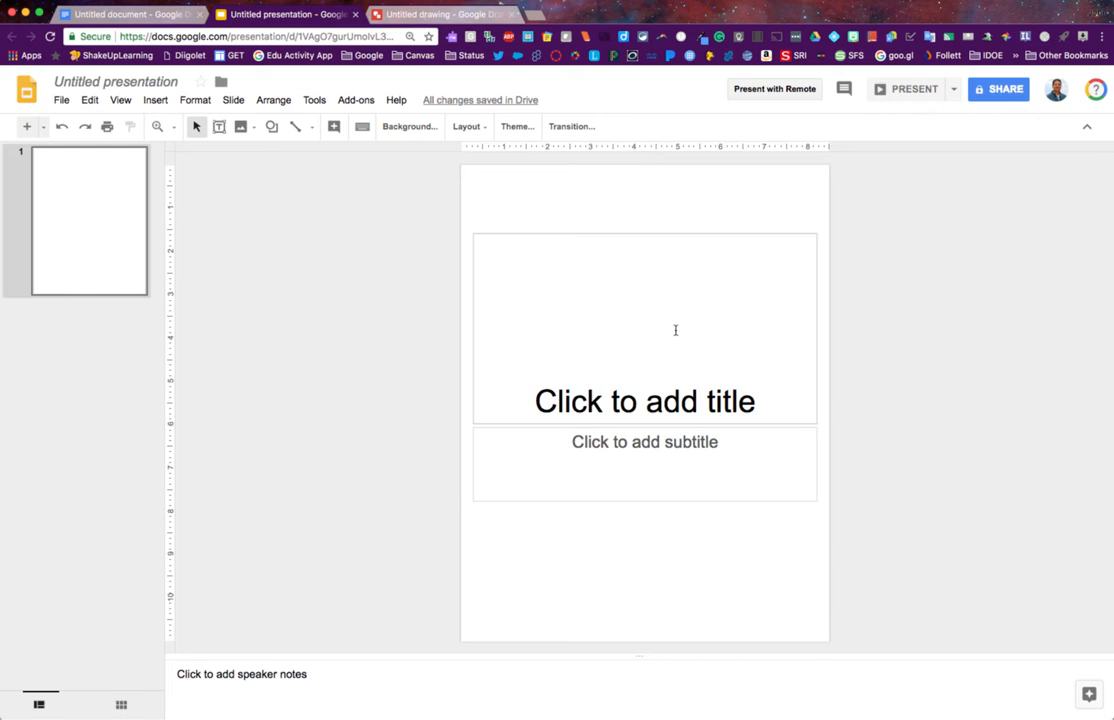
mouse_move(74, 236)
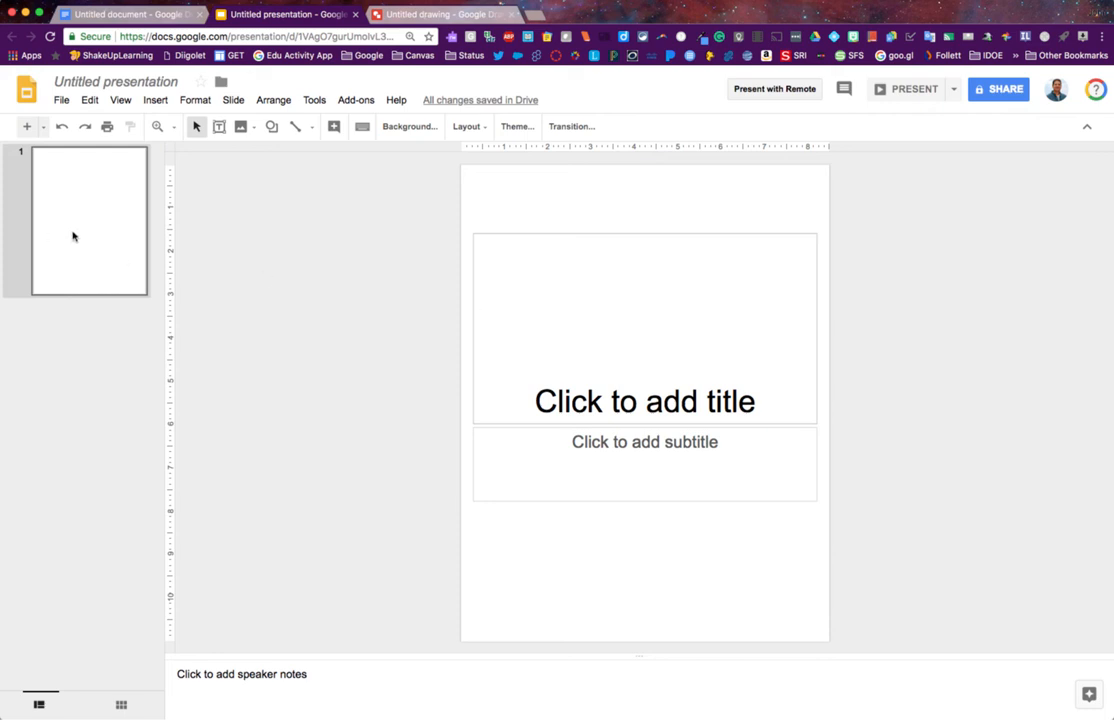
right_click(88, 220)
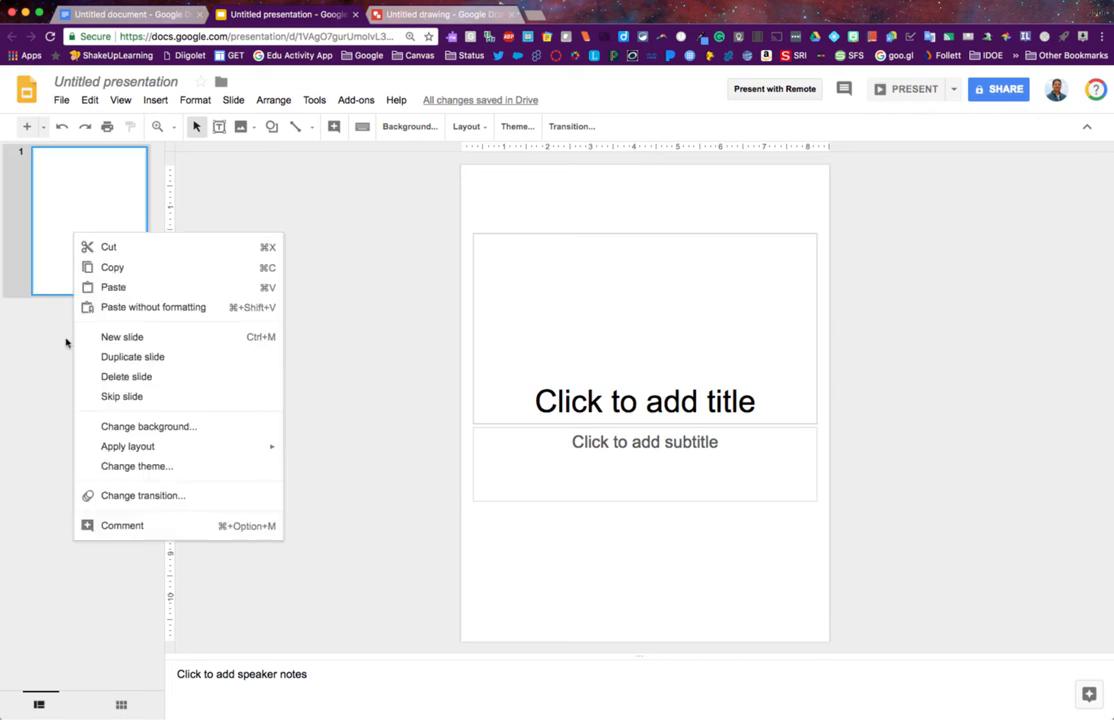
click(122, 336)
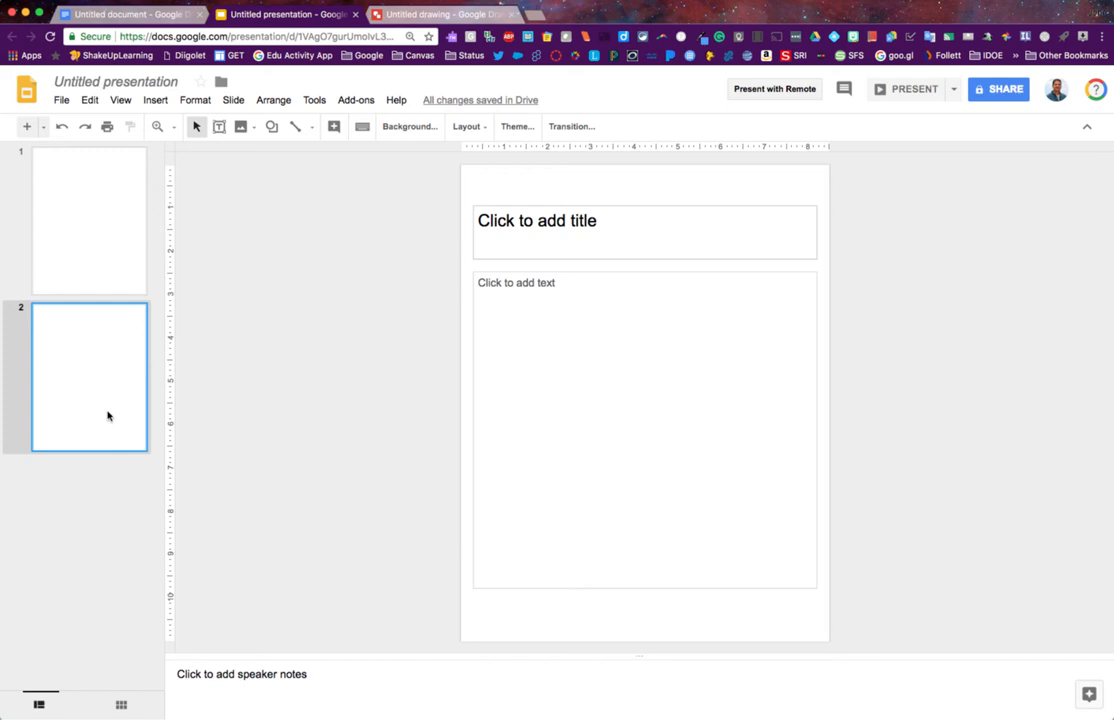
click(62, 100)
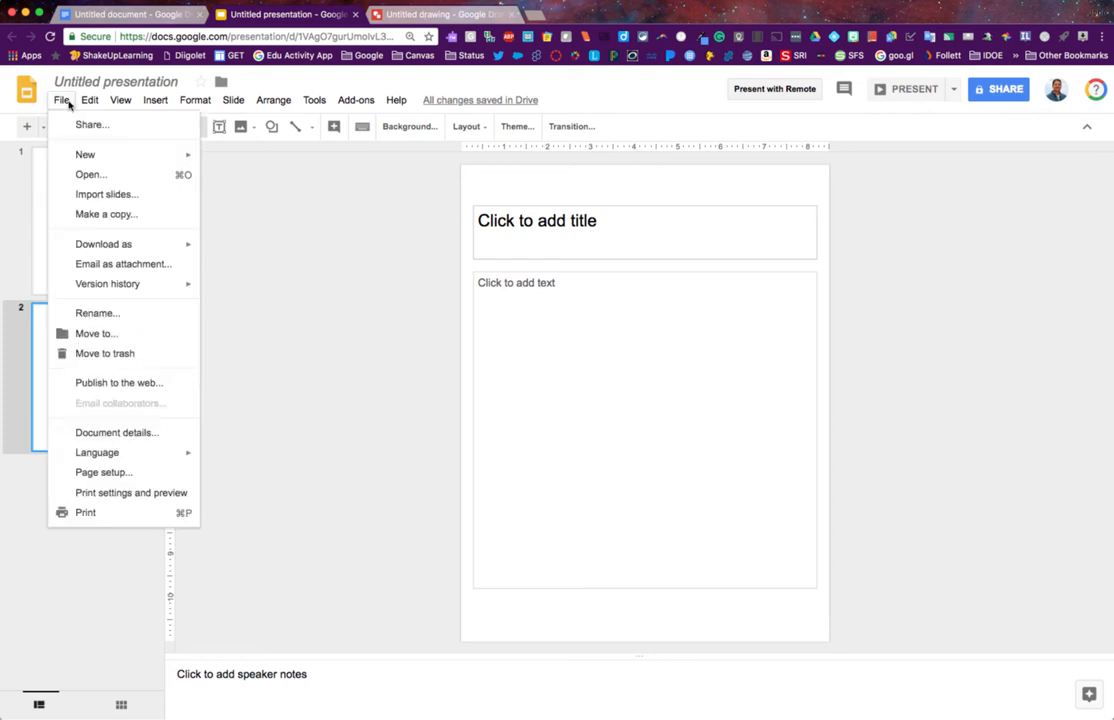
click(364, 288)
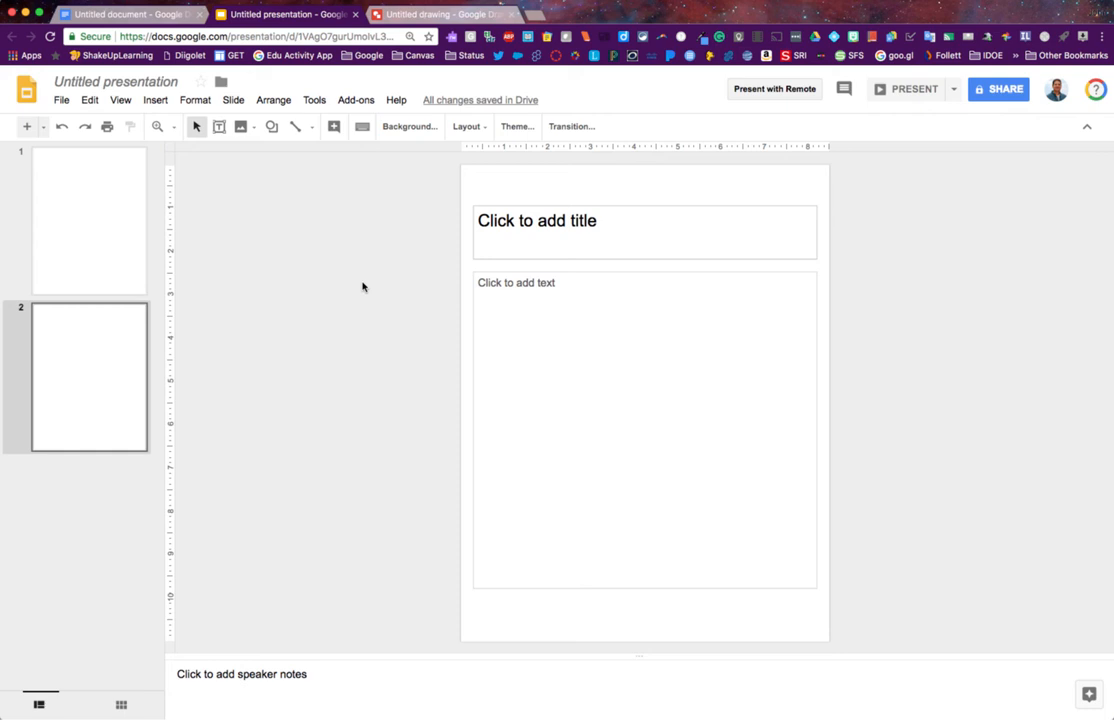
mouse_move(326, 184)
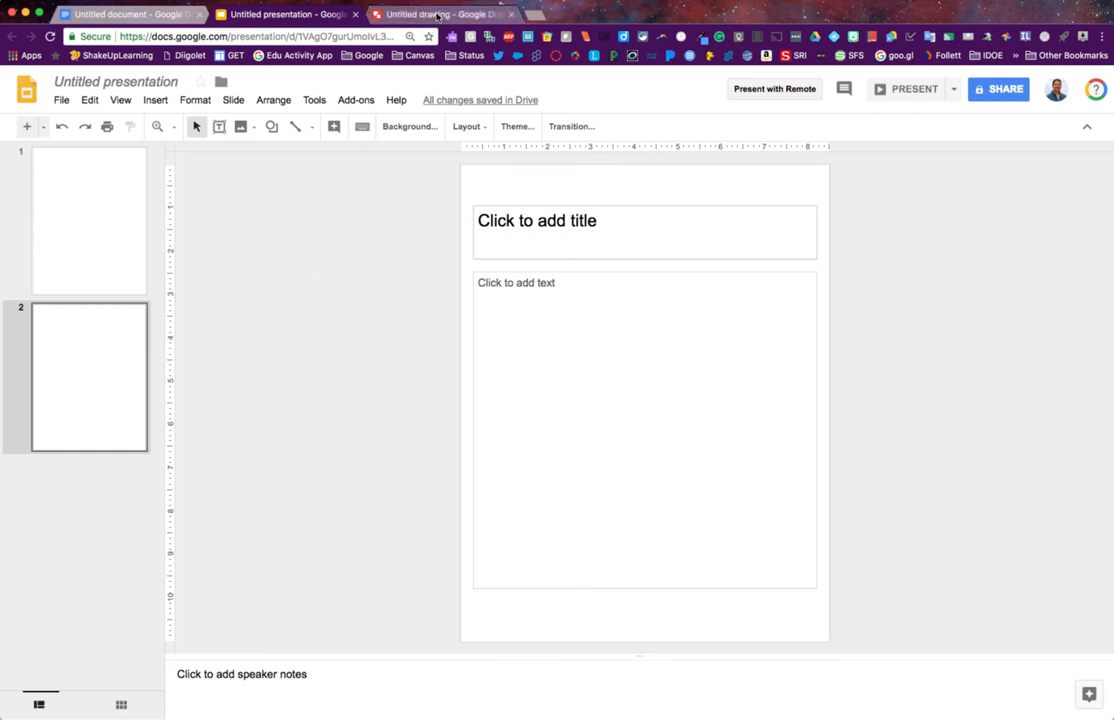
Switch to the Untitled drawing in Google Drawings.
click(440, 14)
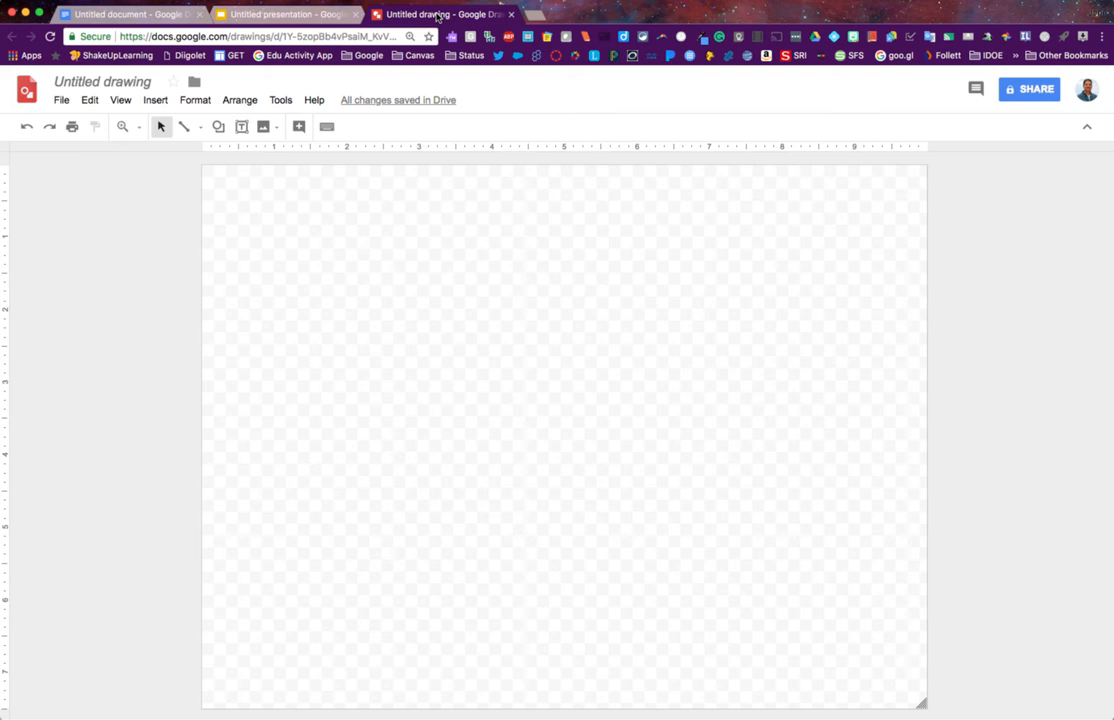
mouse_move(456, 346)
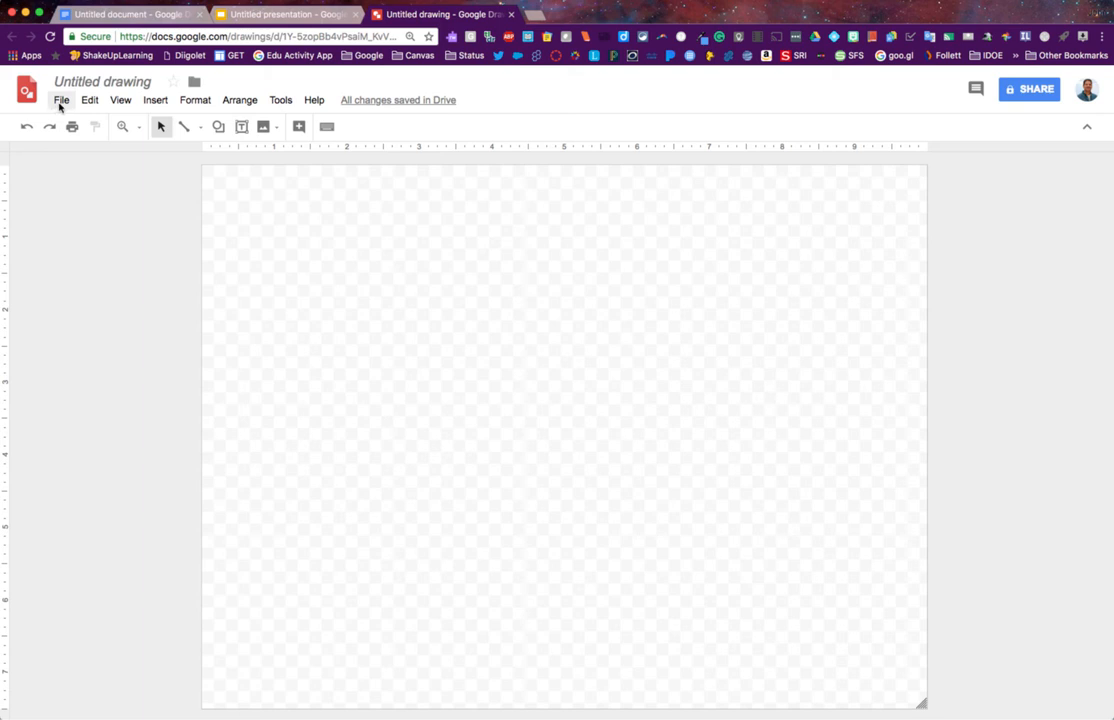
Resize the drawing canvas to a Custom 8.5 by 11 inch page.
click(60, 100)
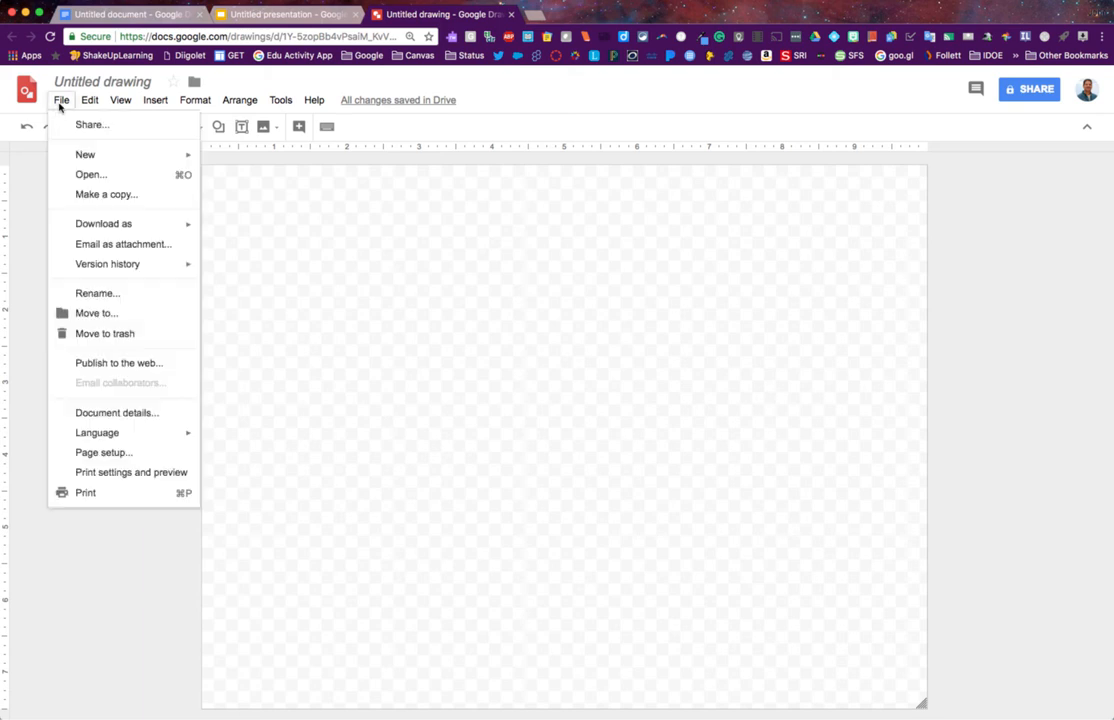
click(104, 452)
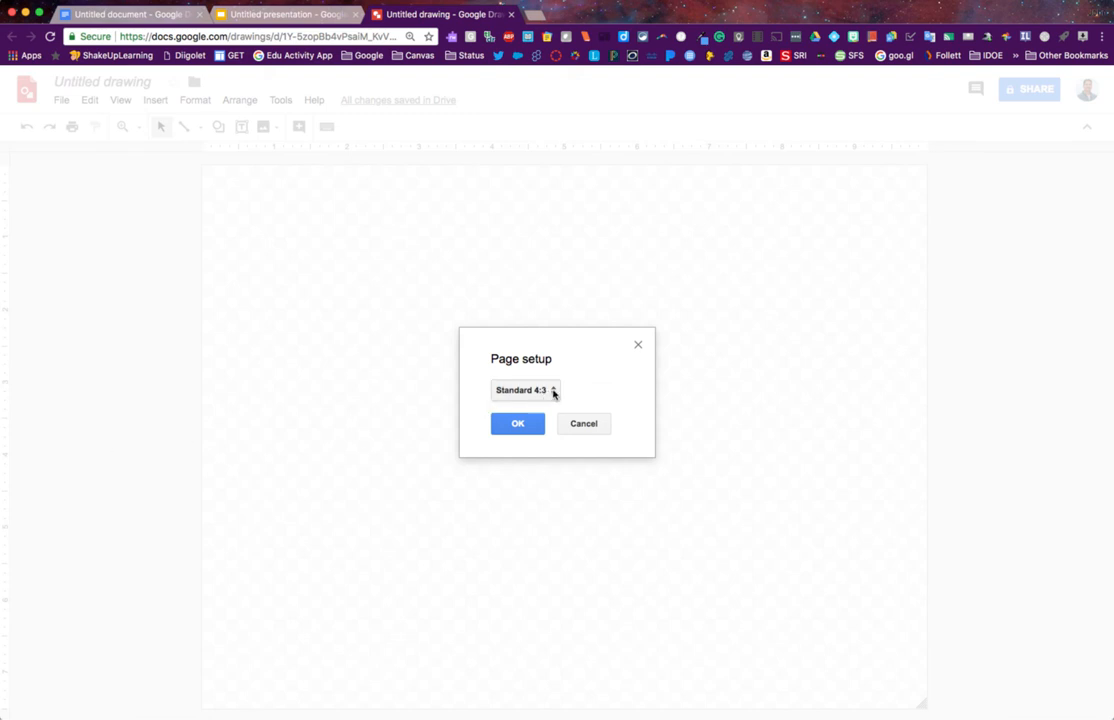
click(524, 390)
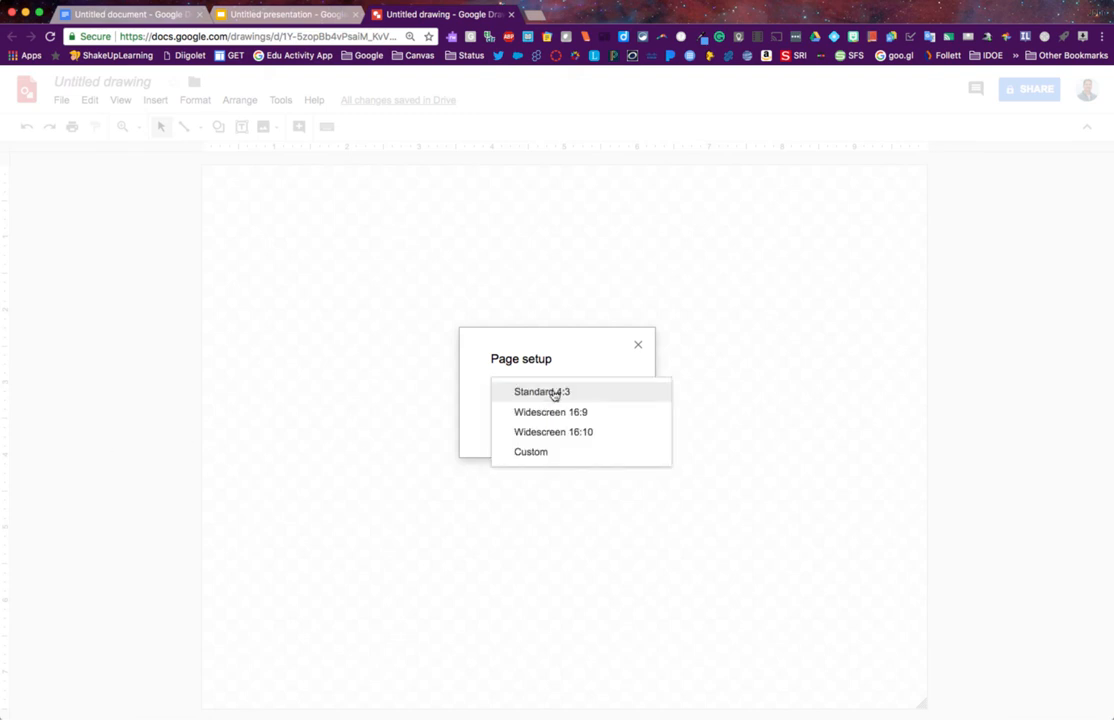
mouse_move(532, 452)
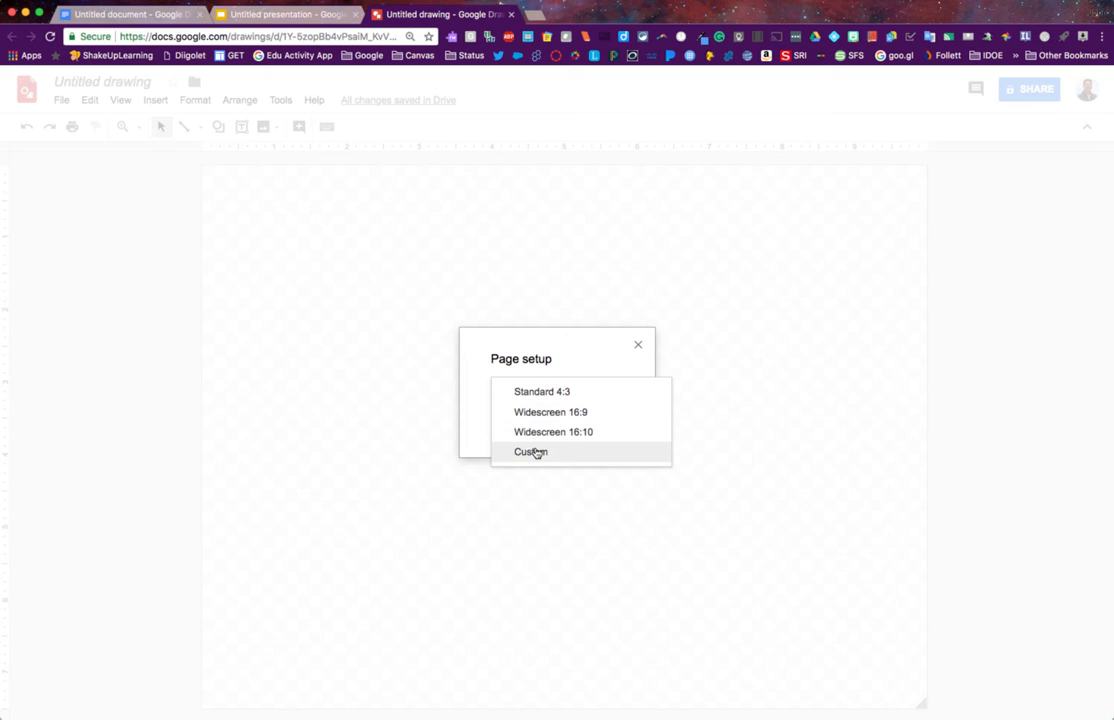
click(532, 452)
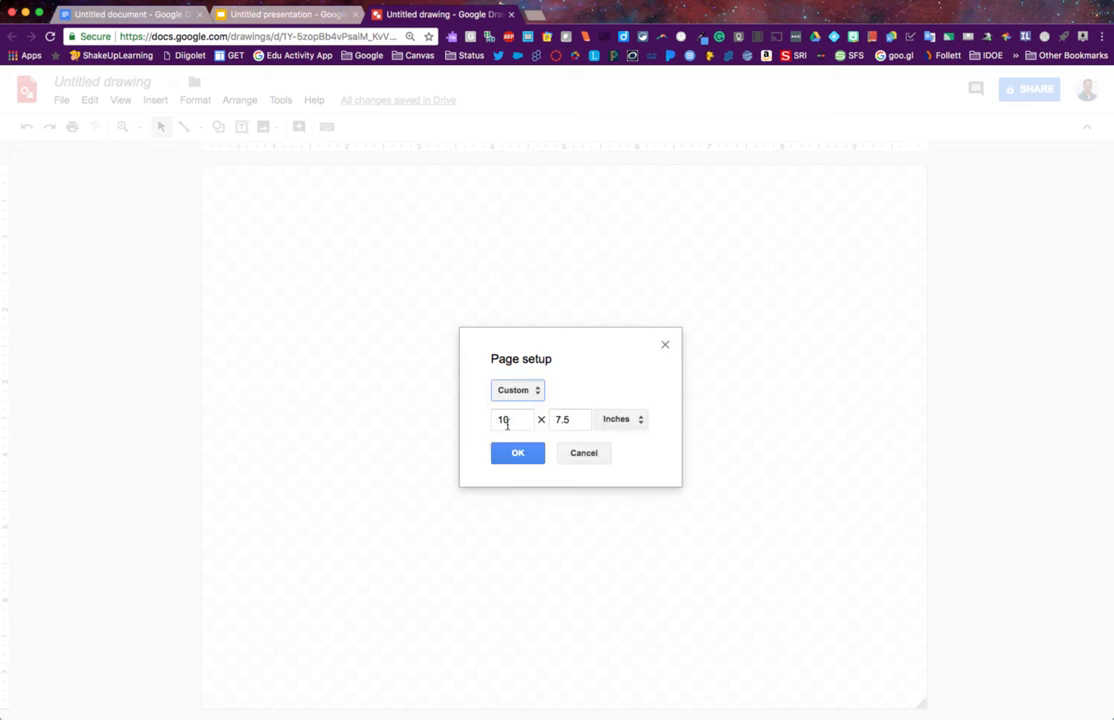
text(8.)
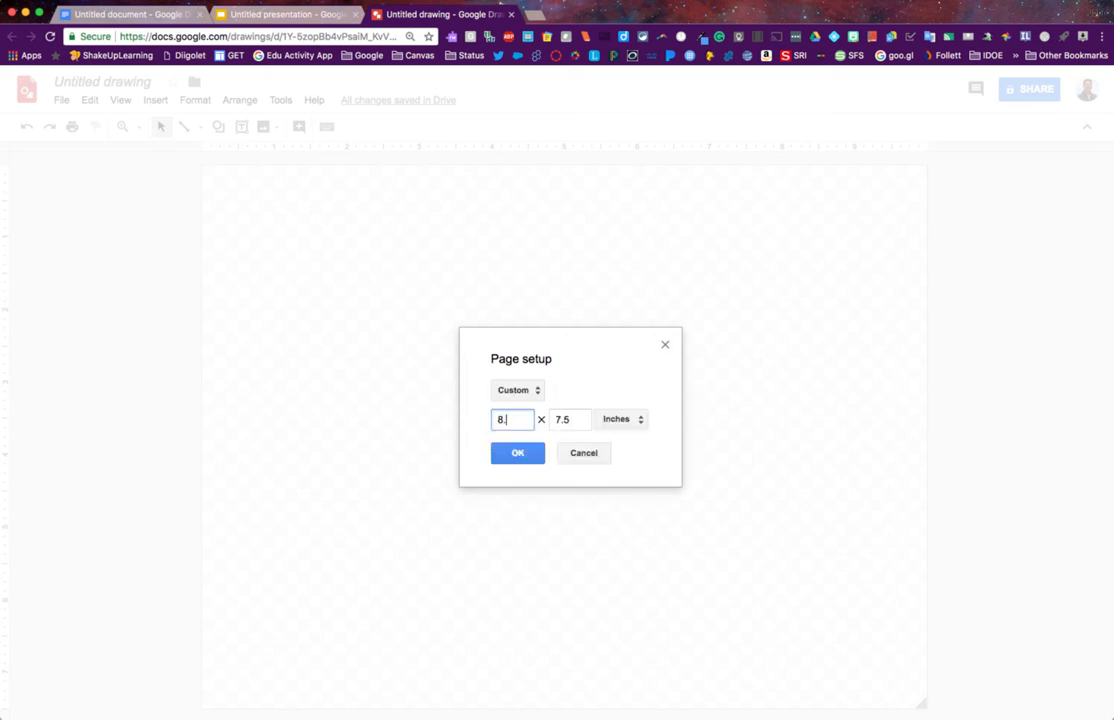
text(11)
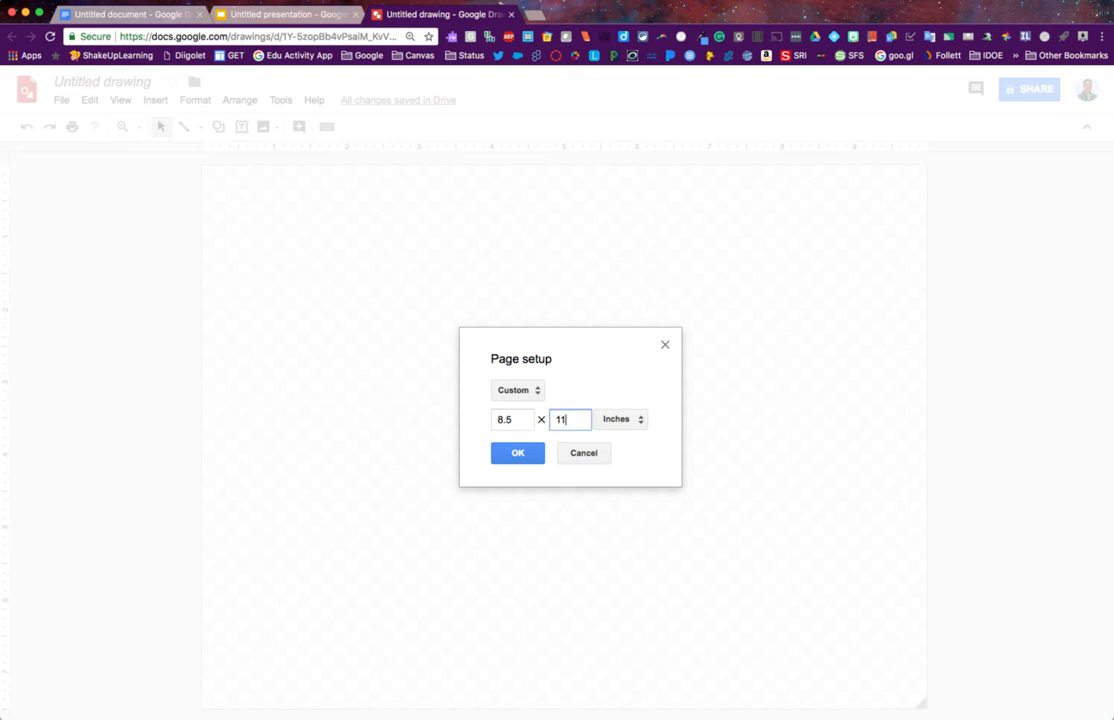
click(516, 452)
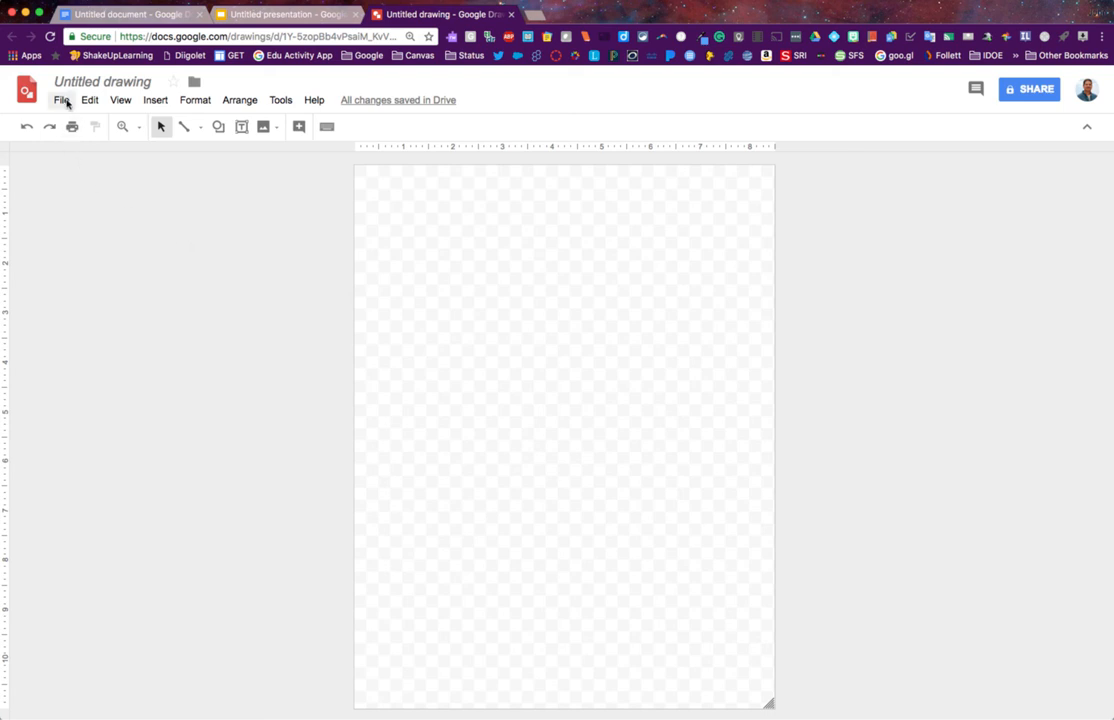
Resize the canvas to 400 by 400 with units switched to Pixels.
click(60, 100)
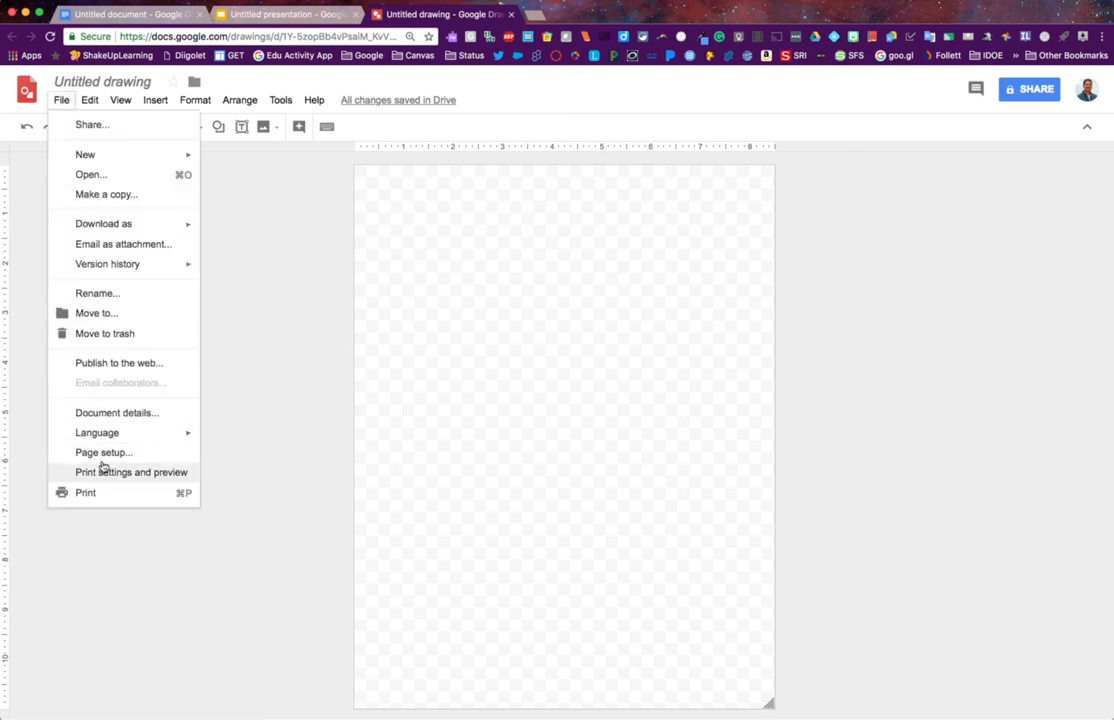
click(104, 452)
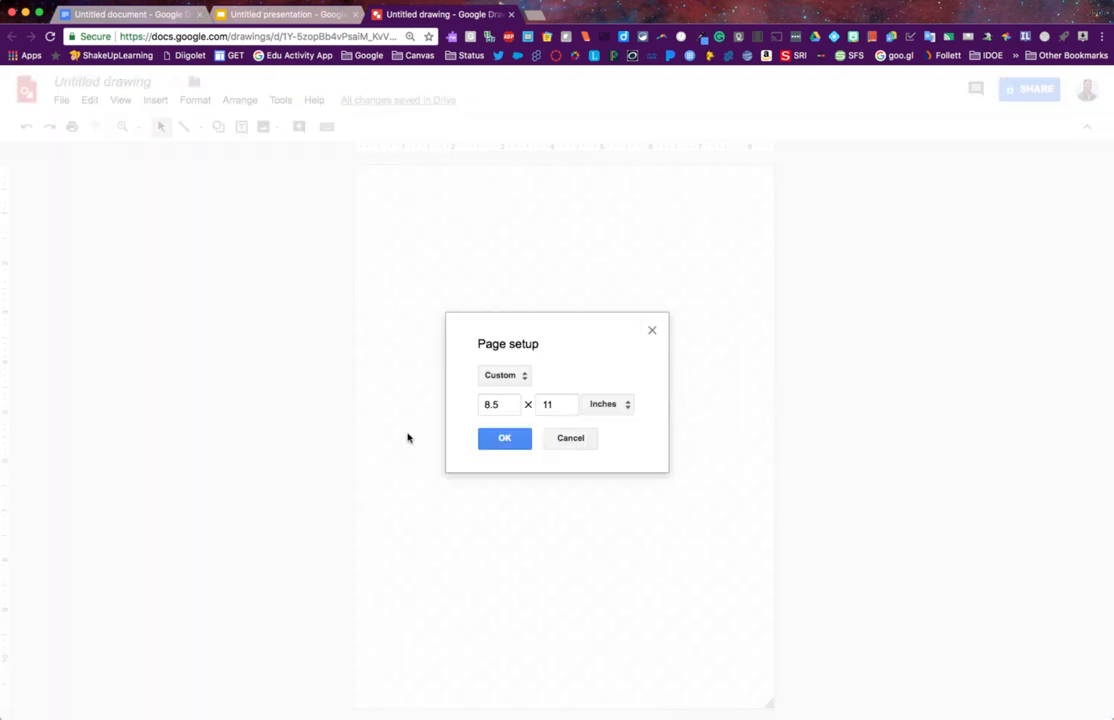
mouse_move(624, 404)
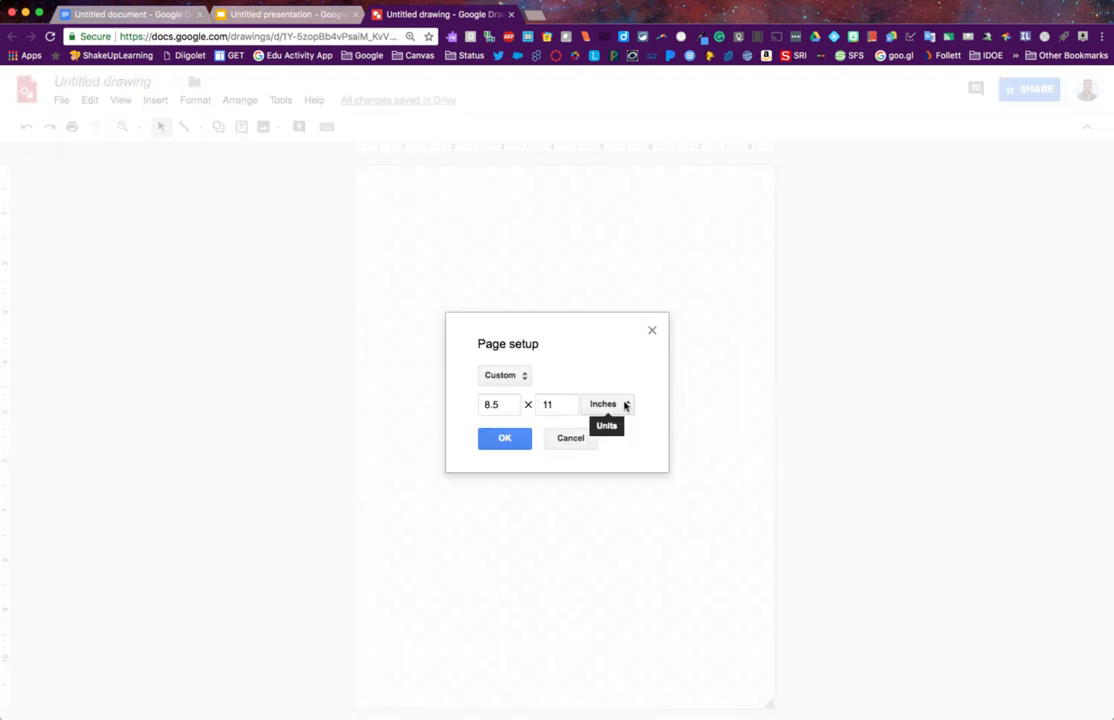
click(608, 404)
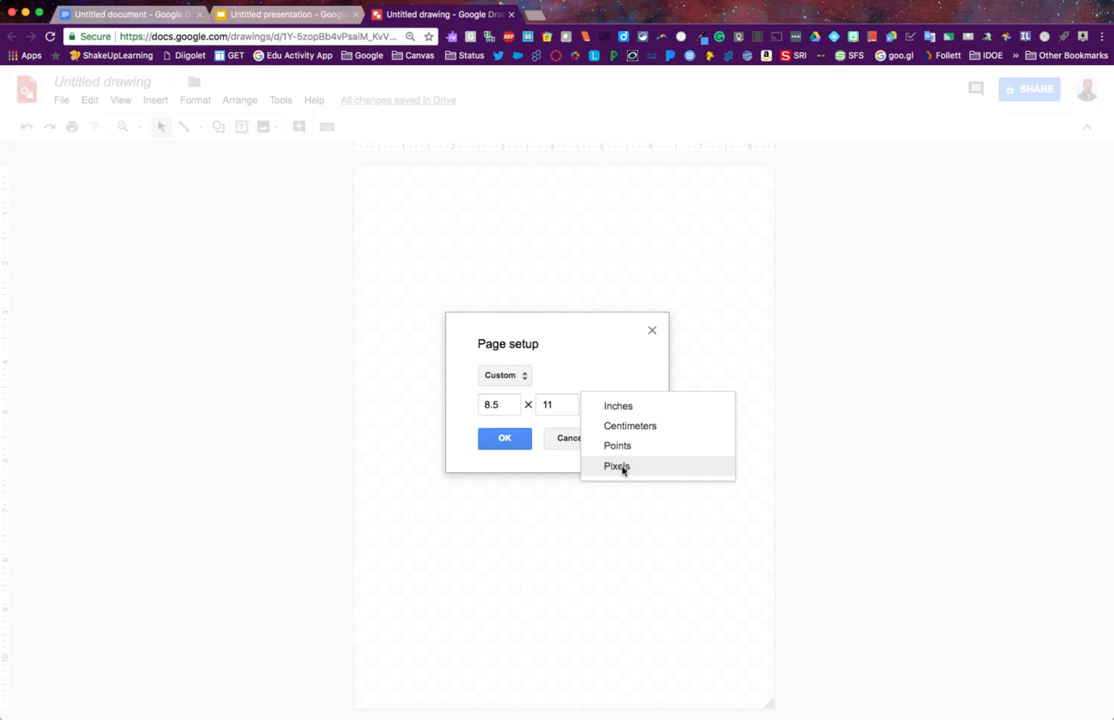
click(616, 466)
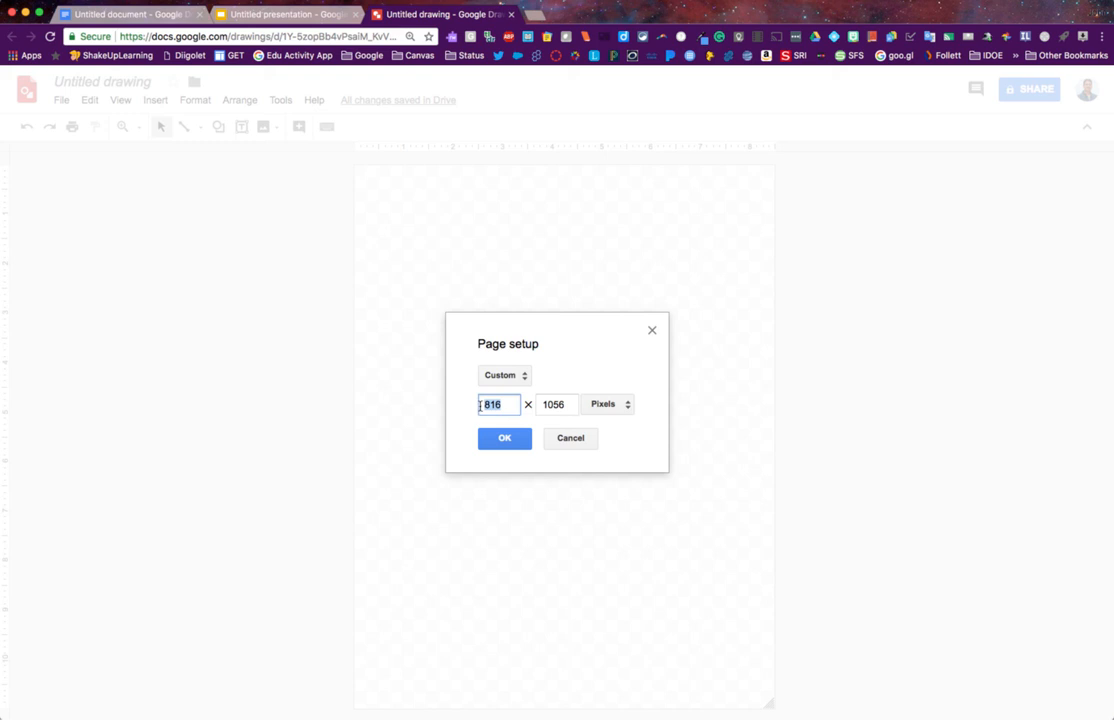
text(4)
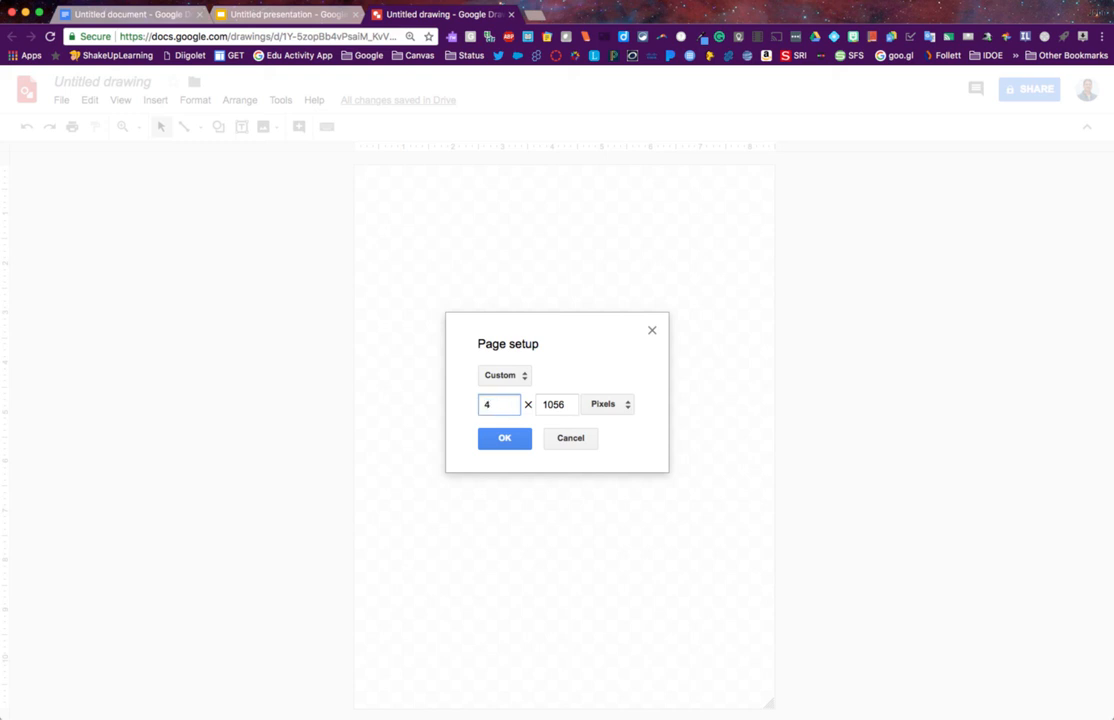
text(00)
click(558, 404)
text(400)
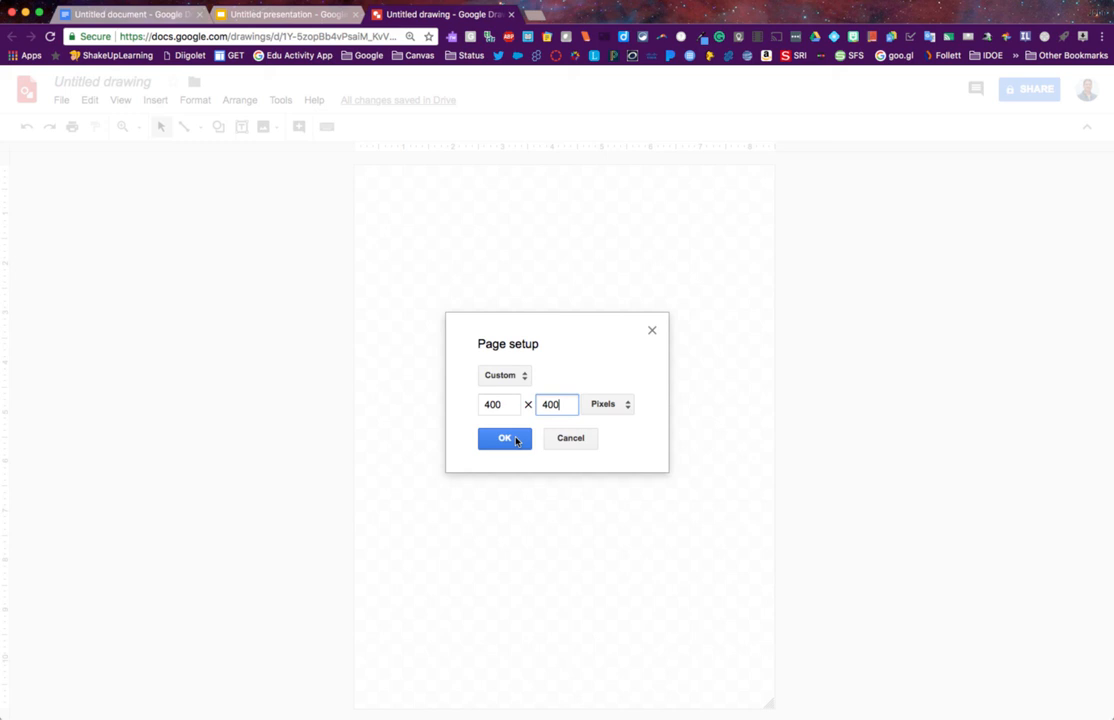
click(504, 438)
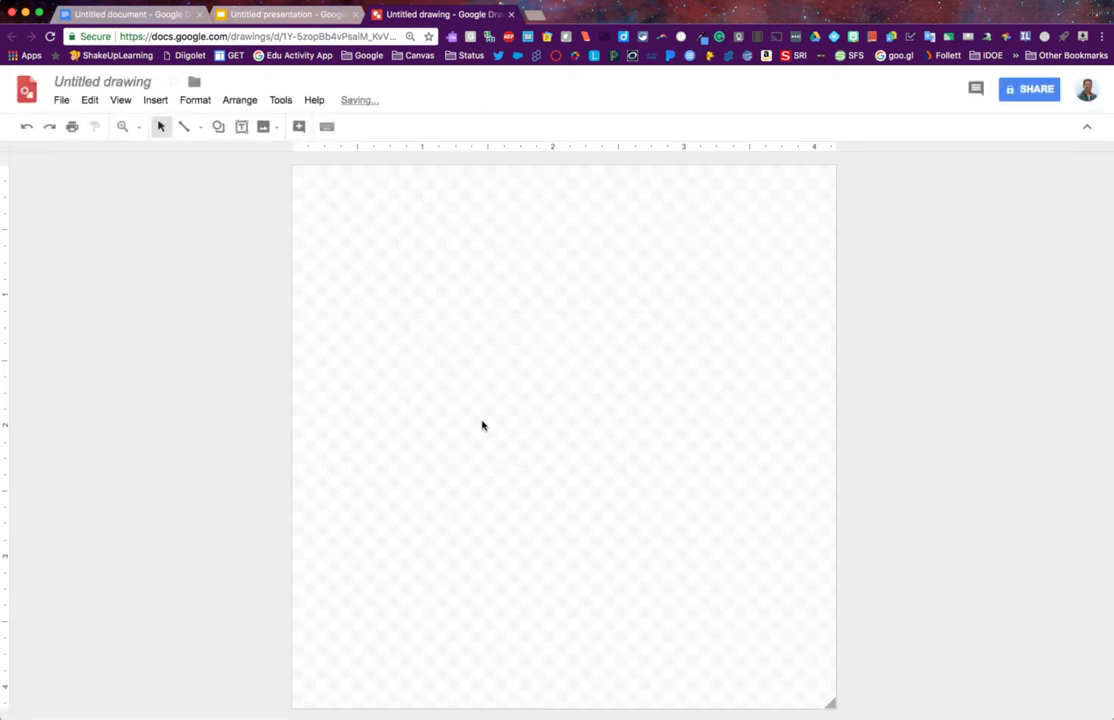
mouse_move(296, 176)
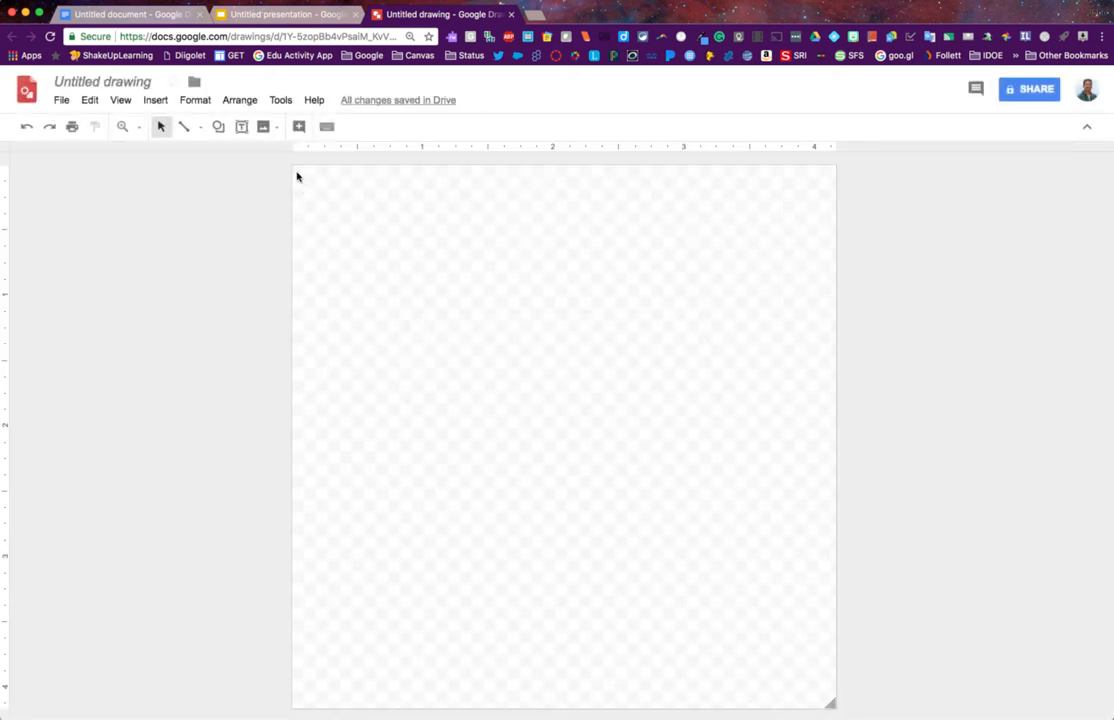
mouse_move(828, 698)
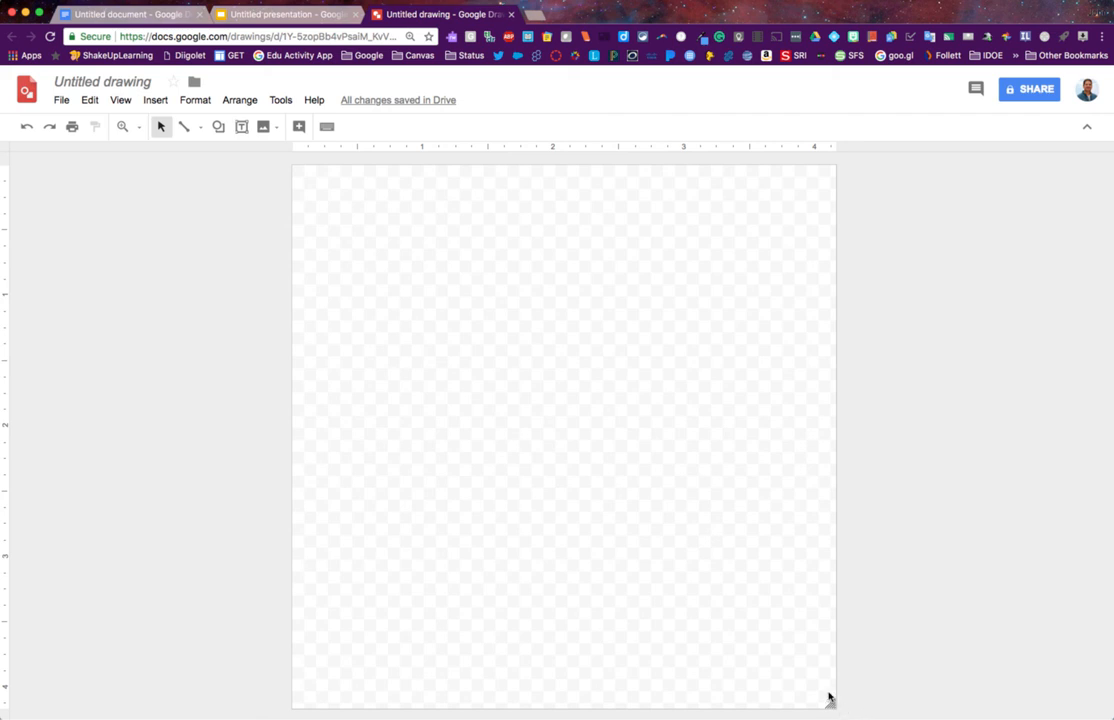
mouse_move(532, 412)
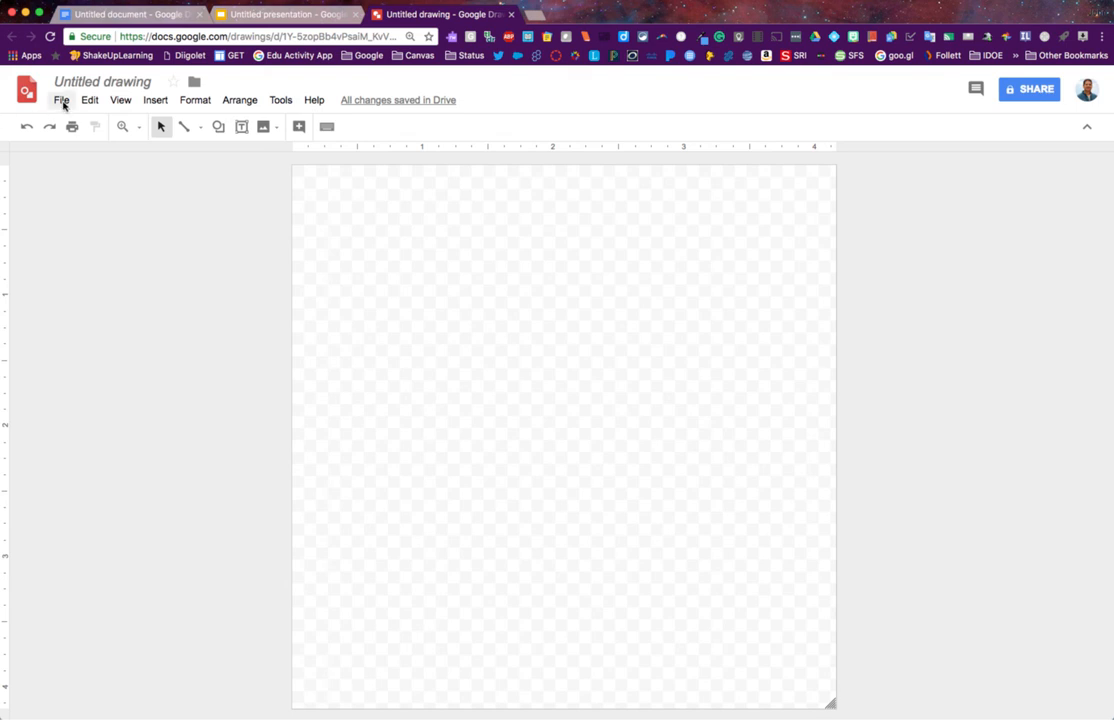
Resize the canvas to a 1500 by 500 pixel banner.
click(60, 100)
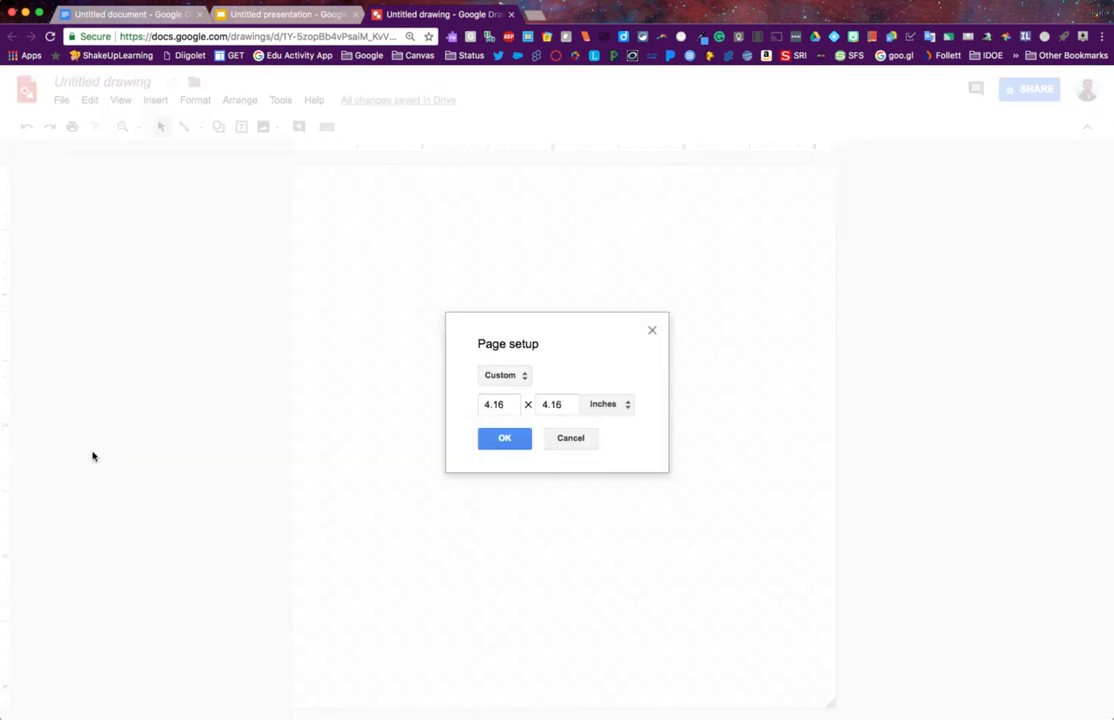
mouse_move(628, 404)
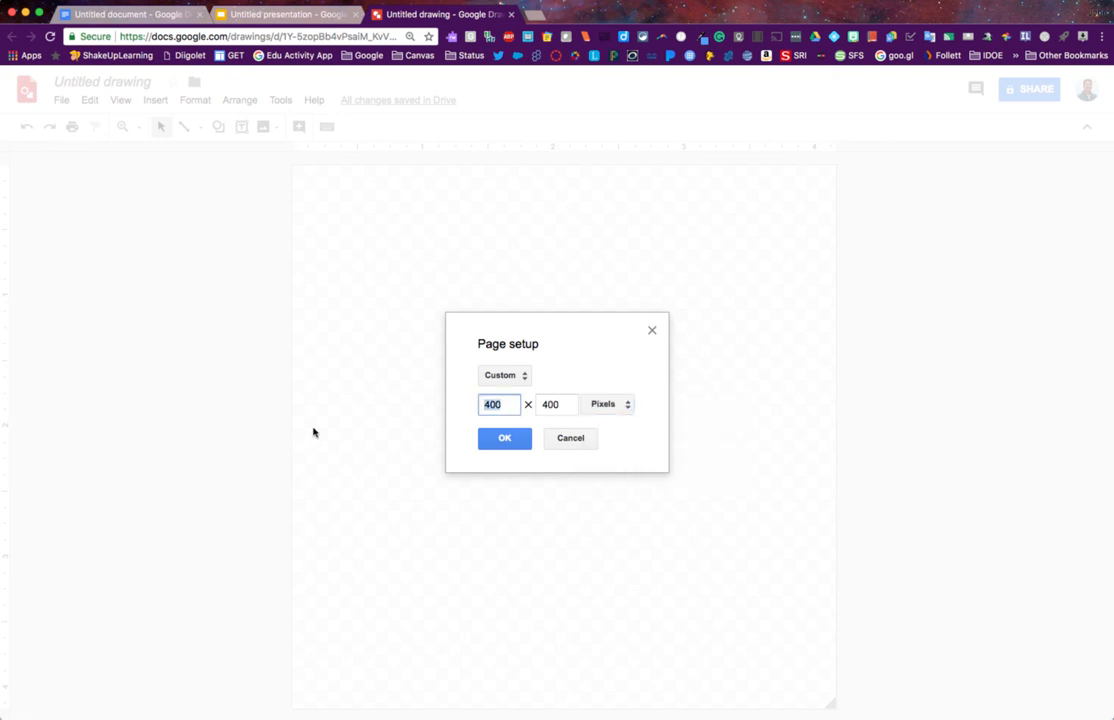
text(1500)
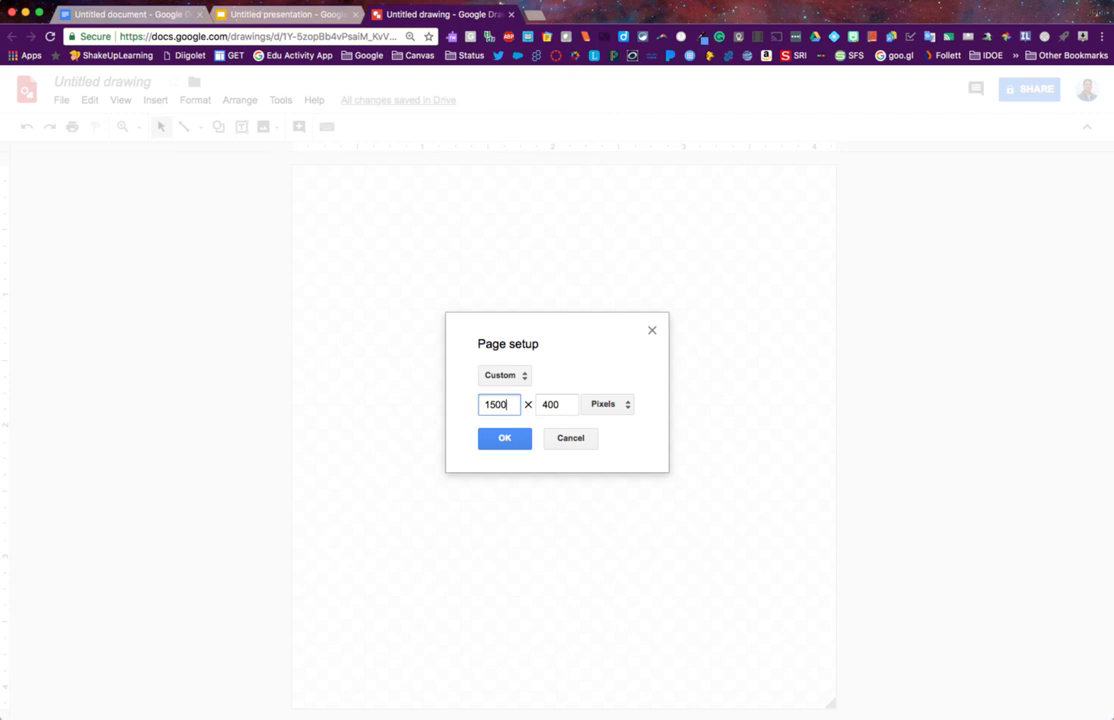
click(556, 404)
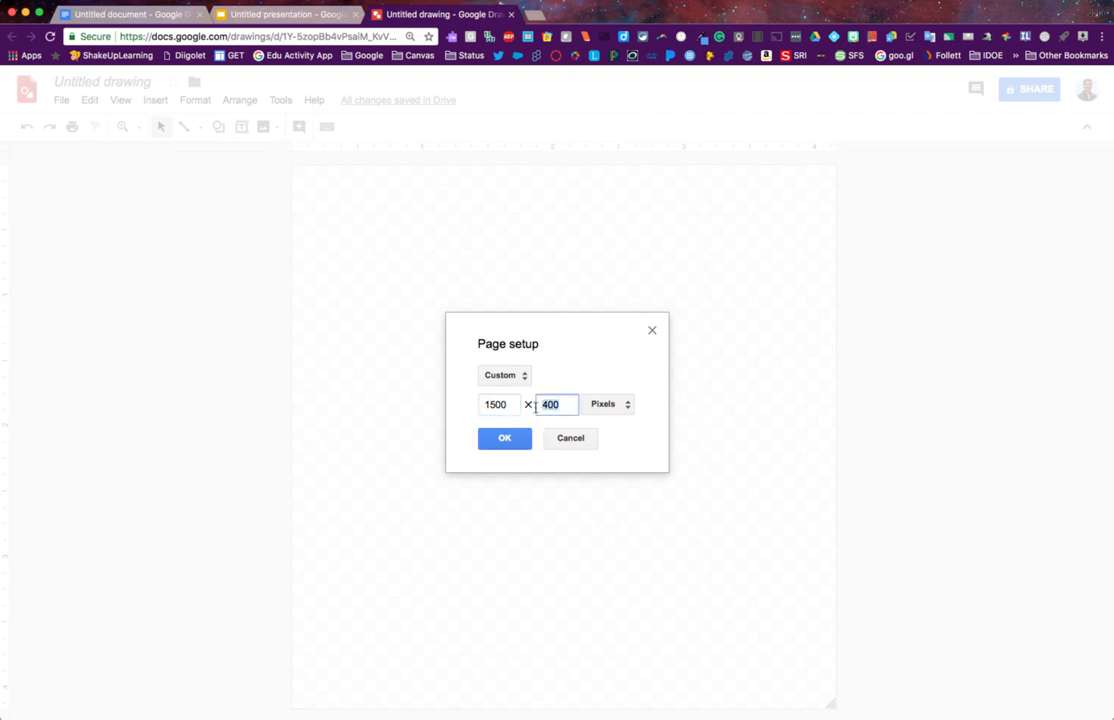
text(500)
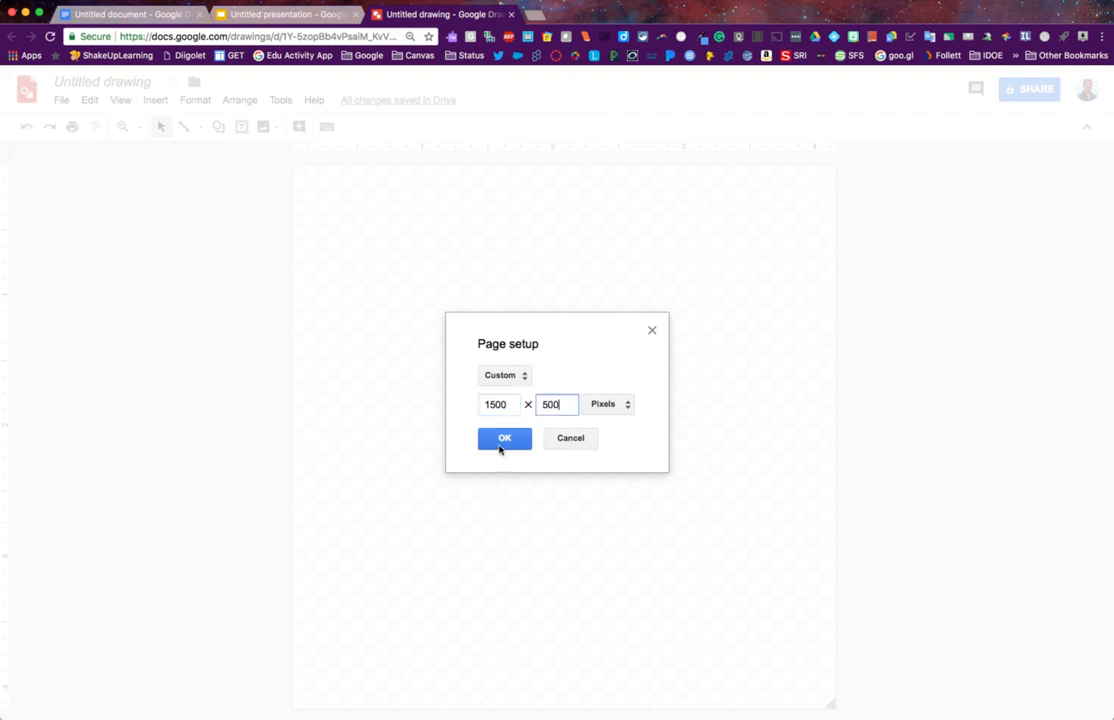
click(504, 438)
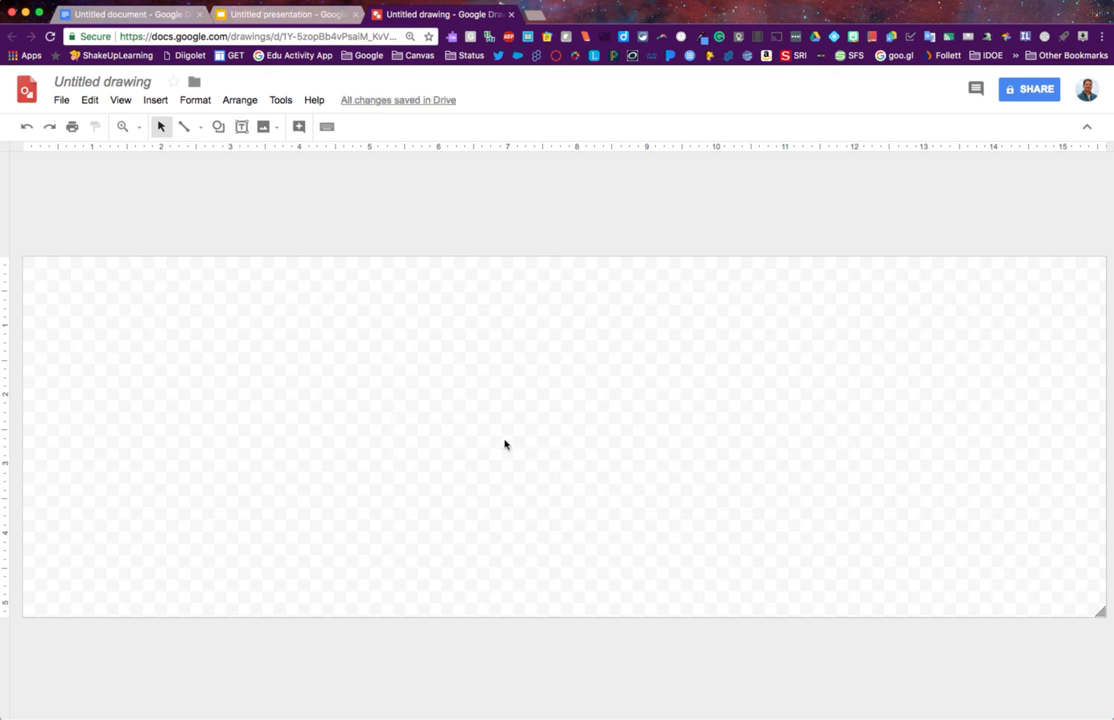
mouse_move(398, 336)
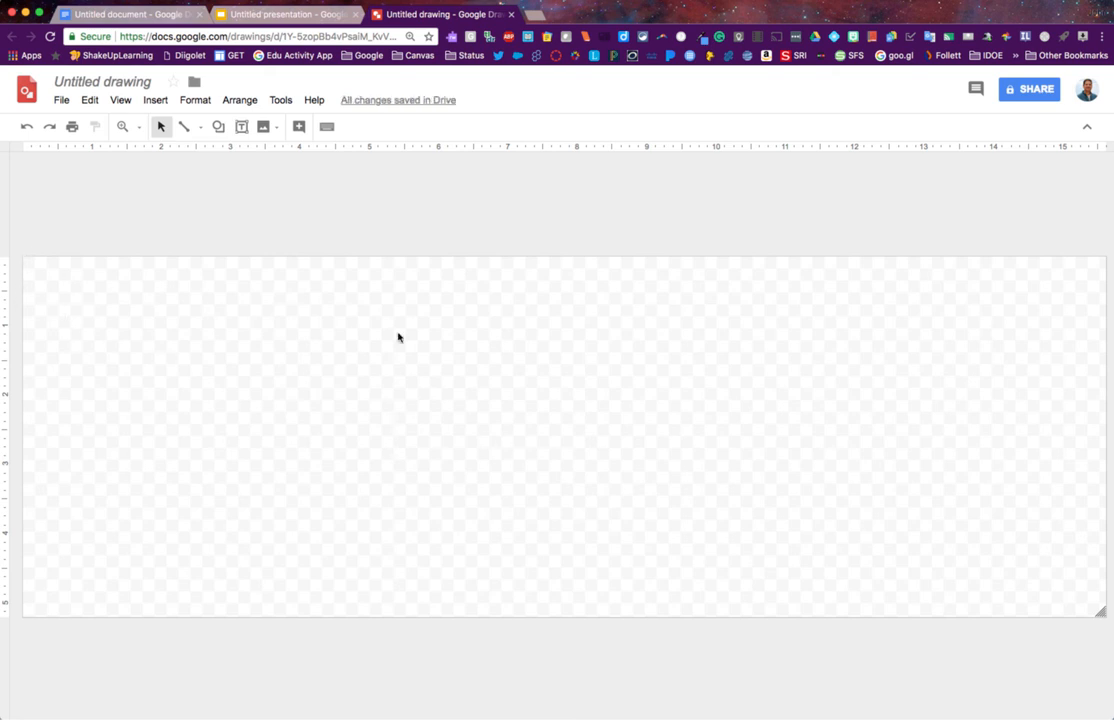
mouse_move(682, 430)
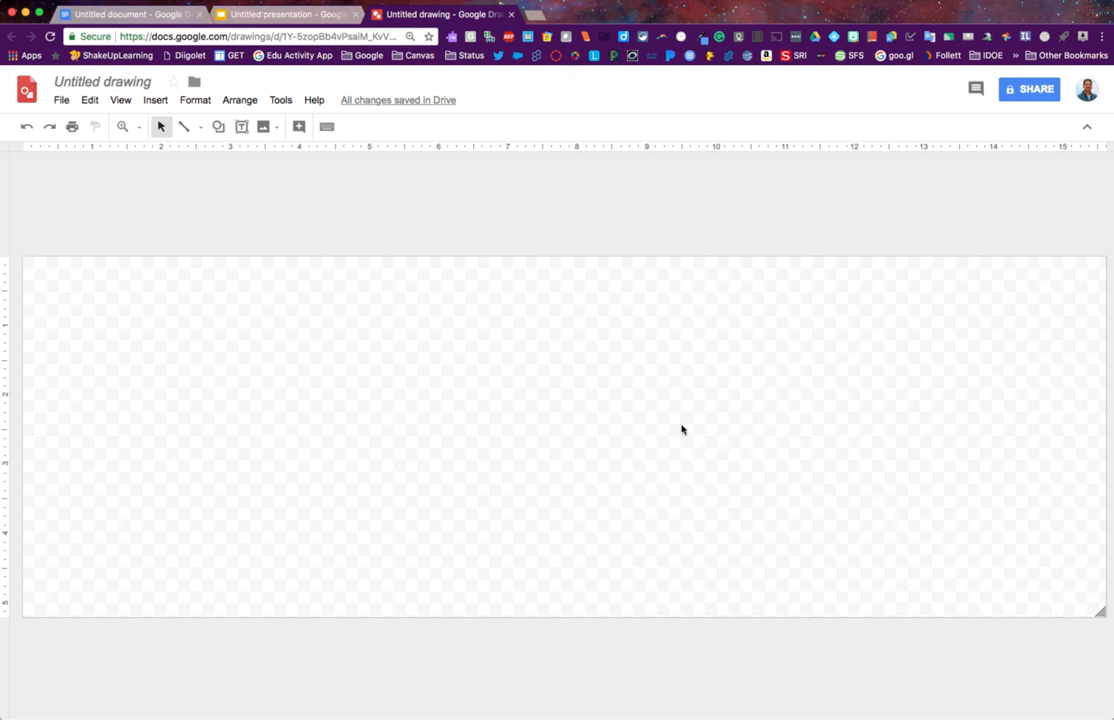